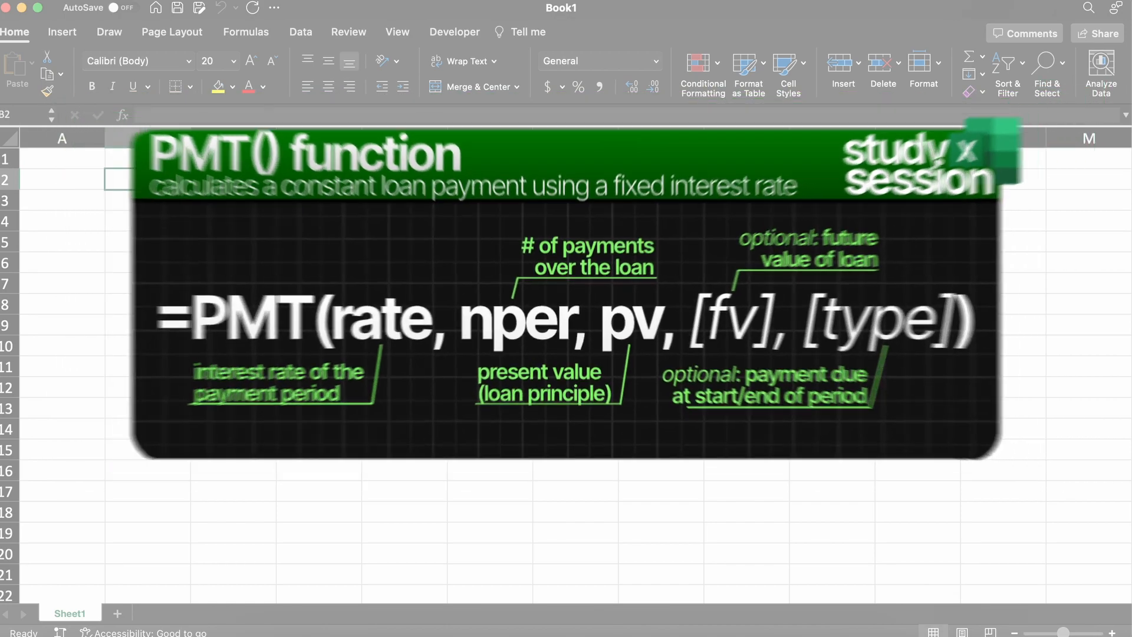
- Enter the label Purchase Price in cell B2
text(Purchase Price)
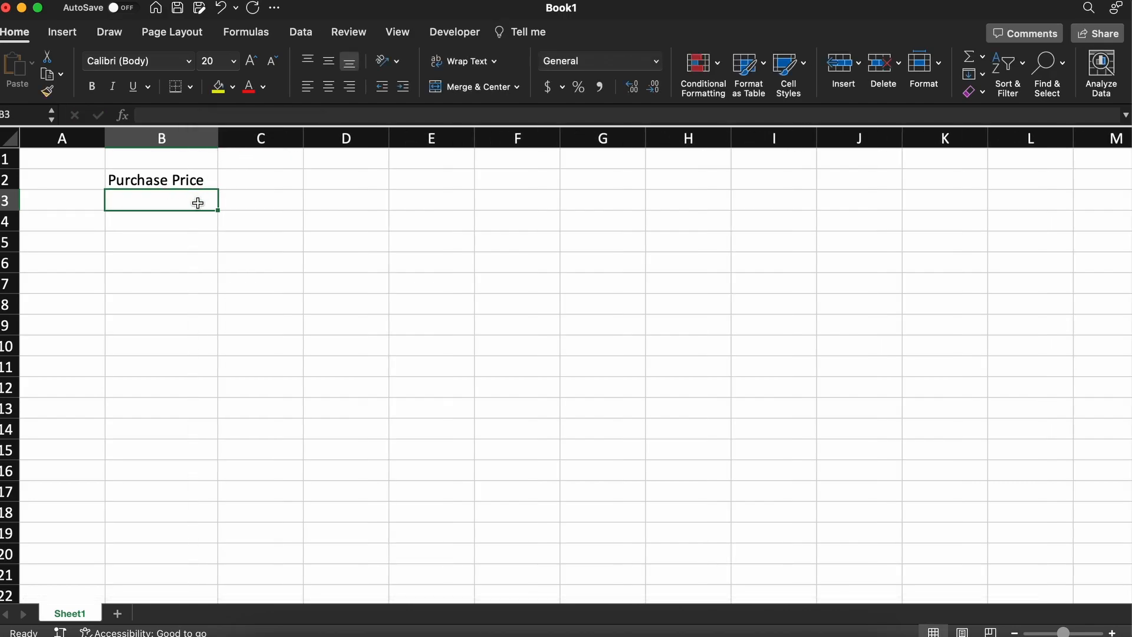
- Add the Down Payment and Trade-In Value labels in B3 and B4
text(Down Payment)
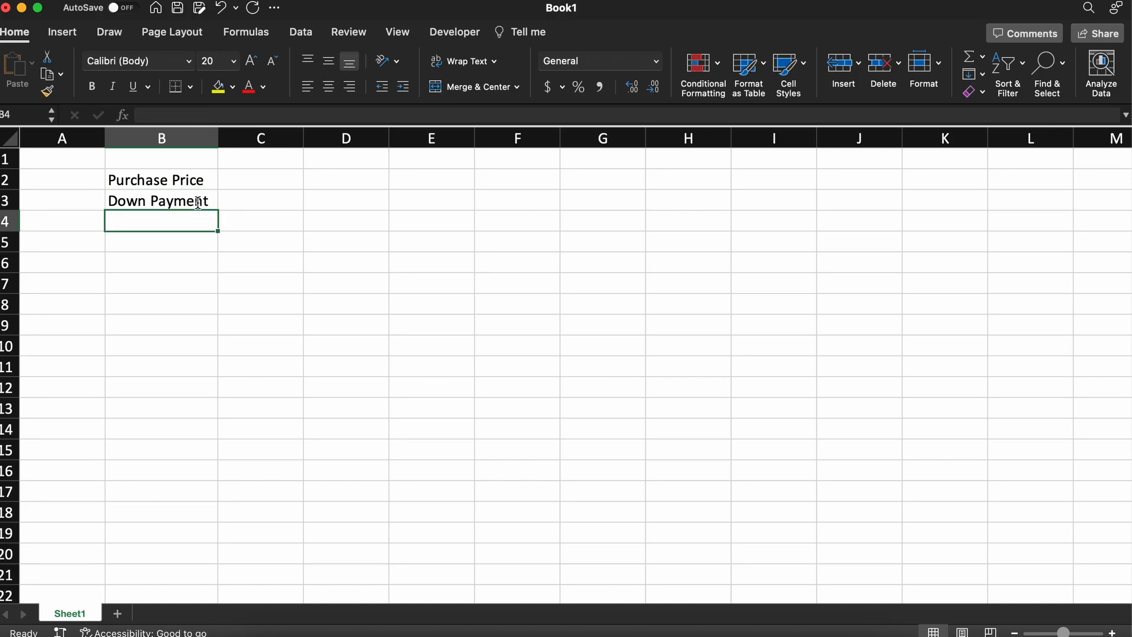
text(Trade-)
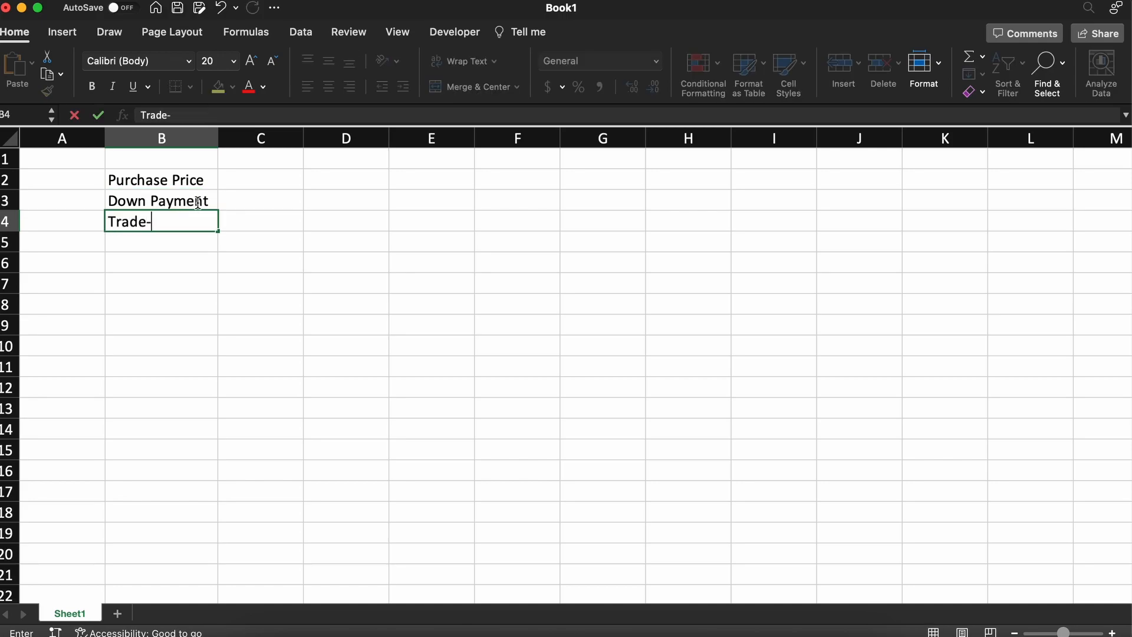
text(In Value)
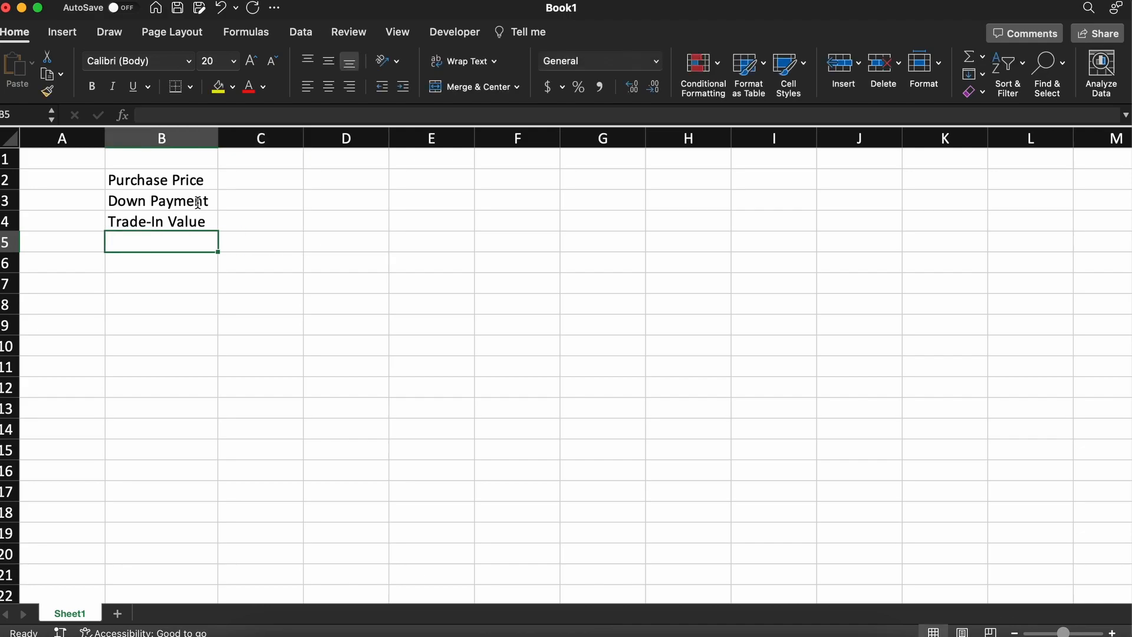
- Label B5 Amount Financed and make C5 compute =C2-SUM(C3:C4)
text(Amount Financed)
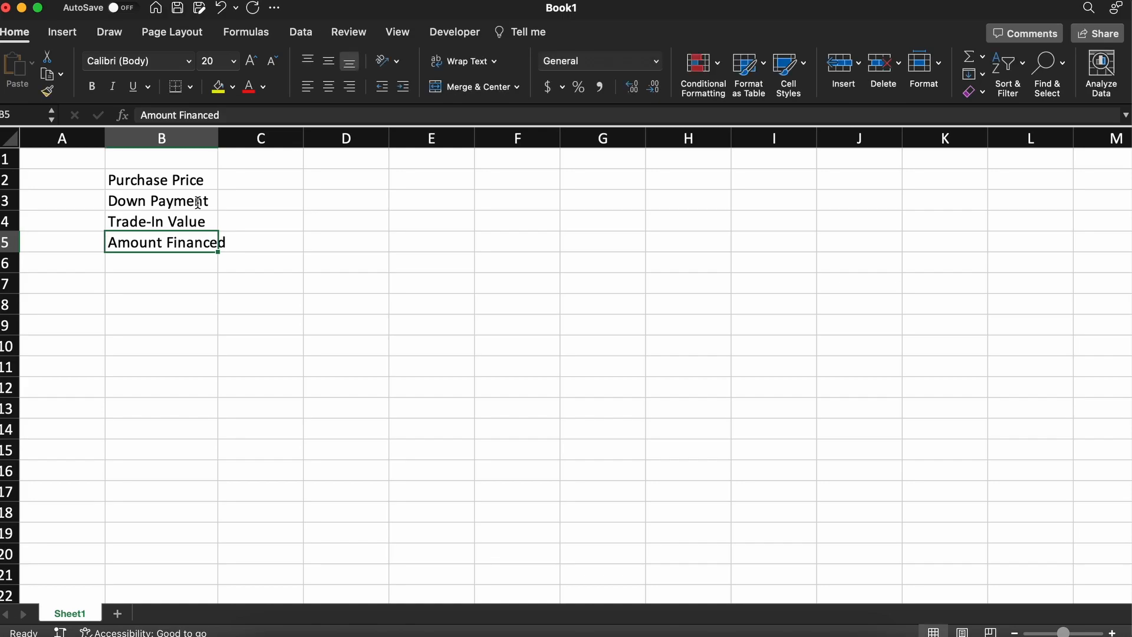
click(259, 180)
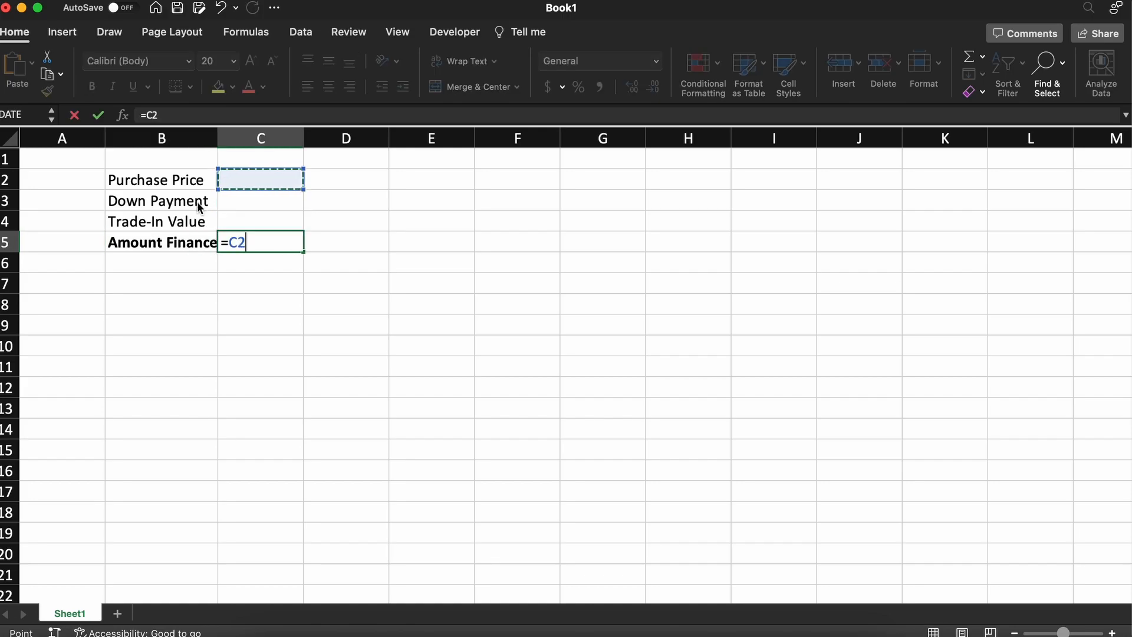
text(-SUM(C4)
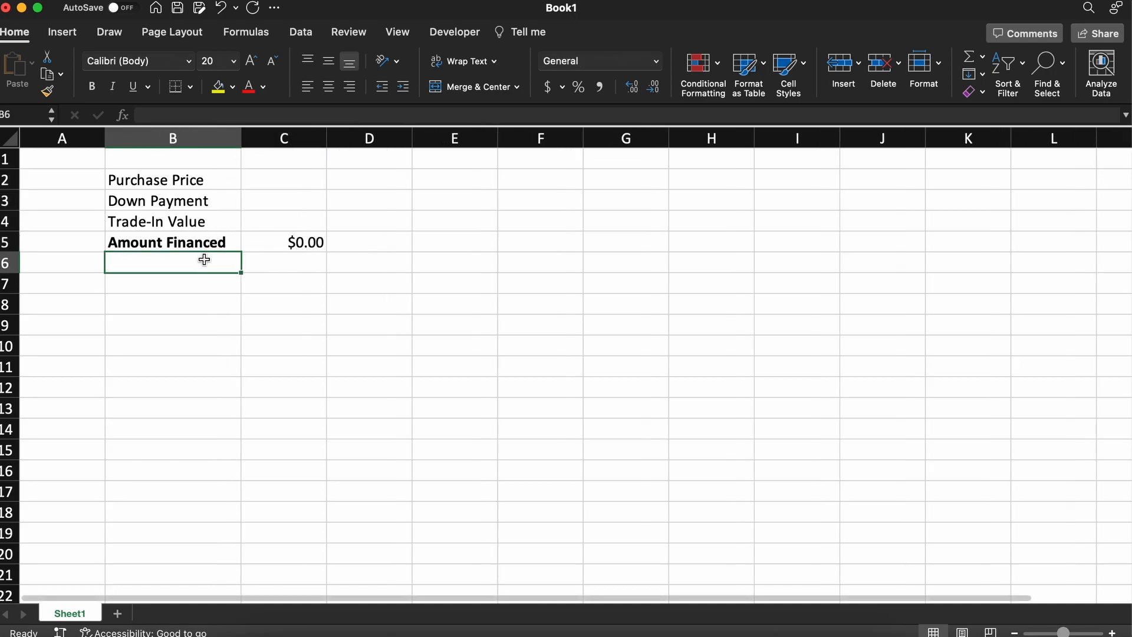
- Add the Interest Rate and Length [Years] labels in B6 and B7
text(Interest Rate)
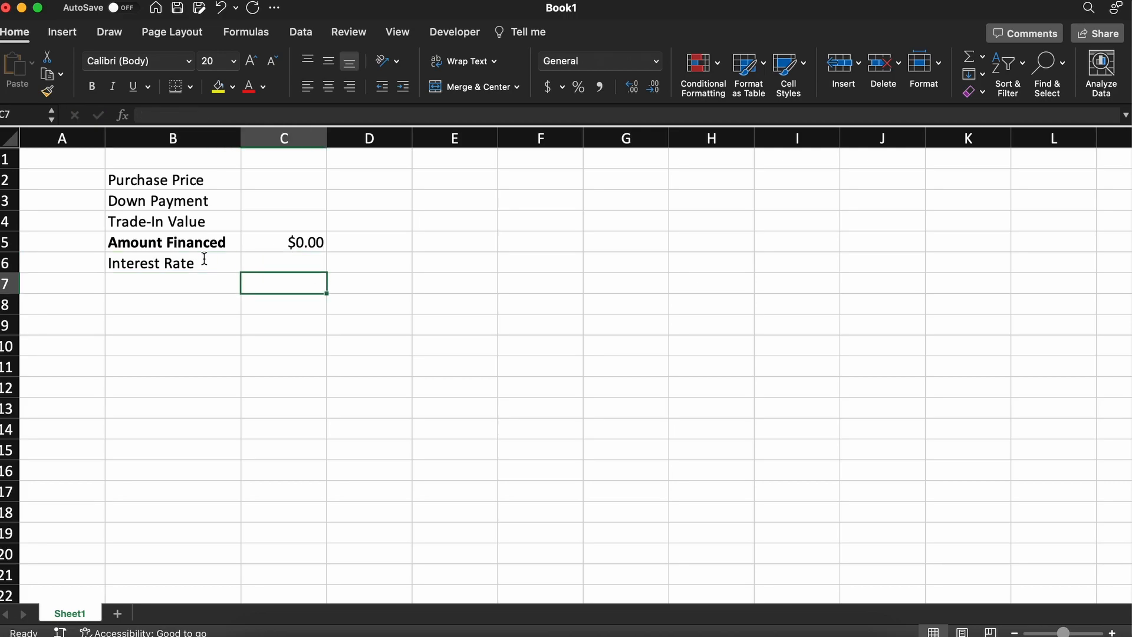
click(173, 282)
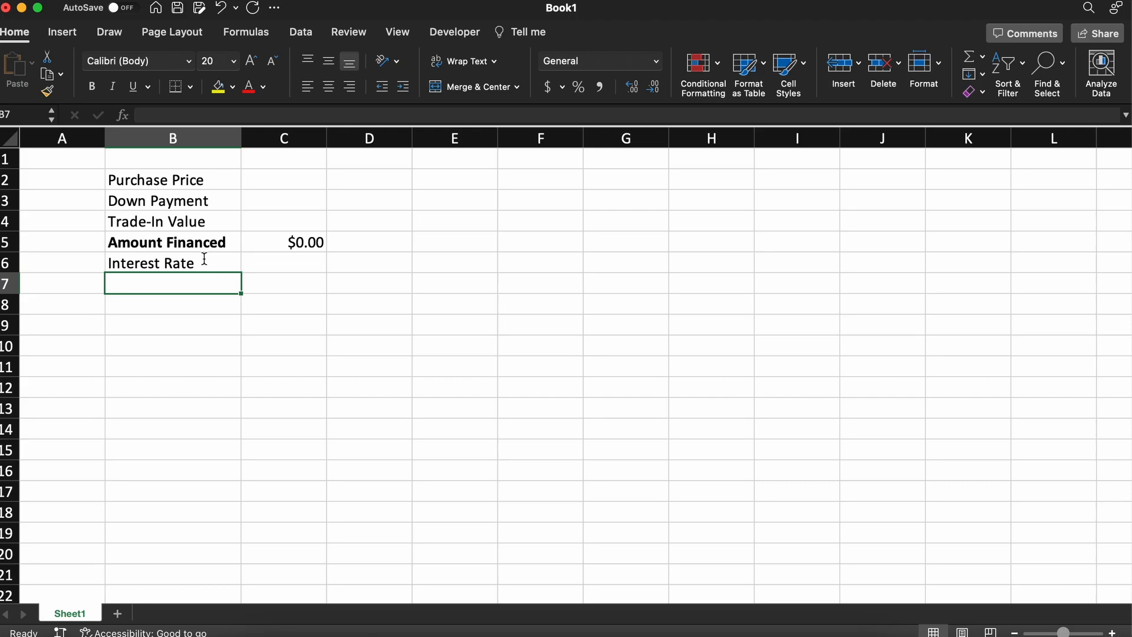
text(Length)
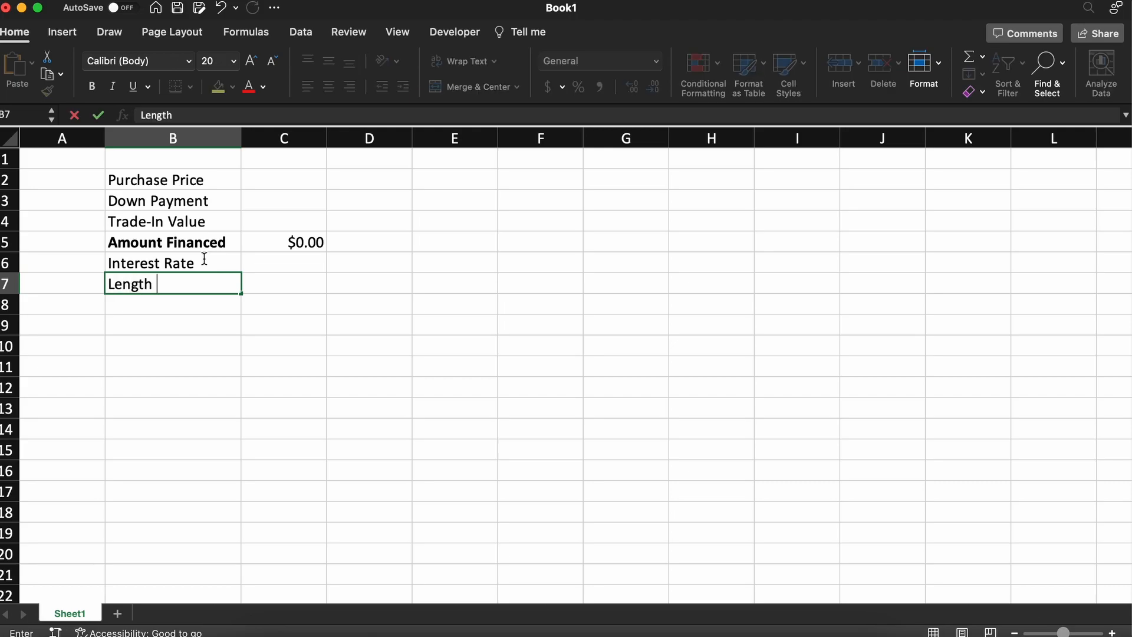
text([Years)
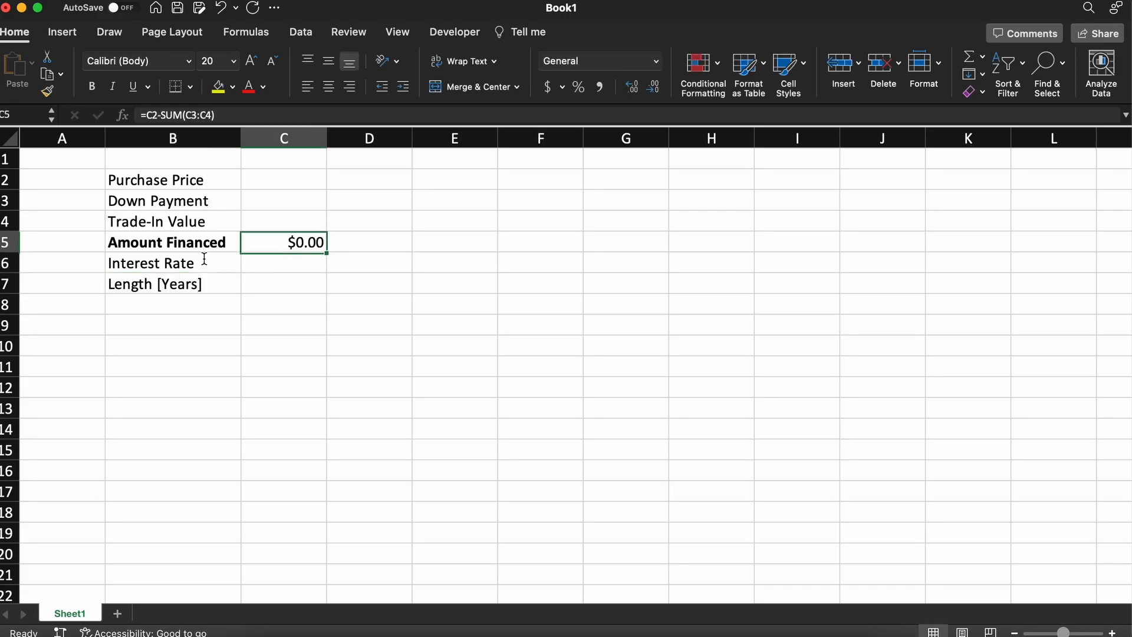
- Enter a 25000 purchase price and 2000 down payment (with 1500 trade-in)
text(250000.00)
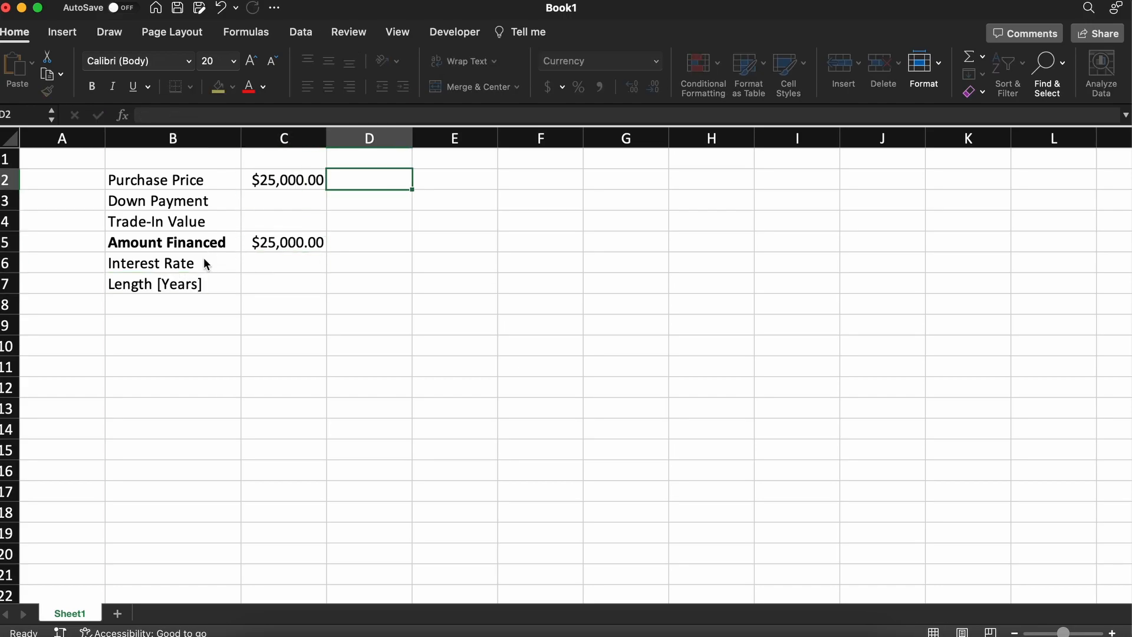
text(20)
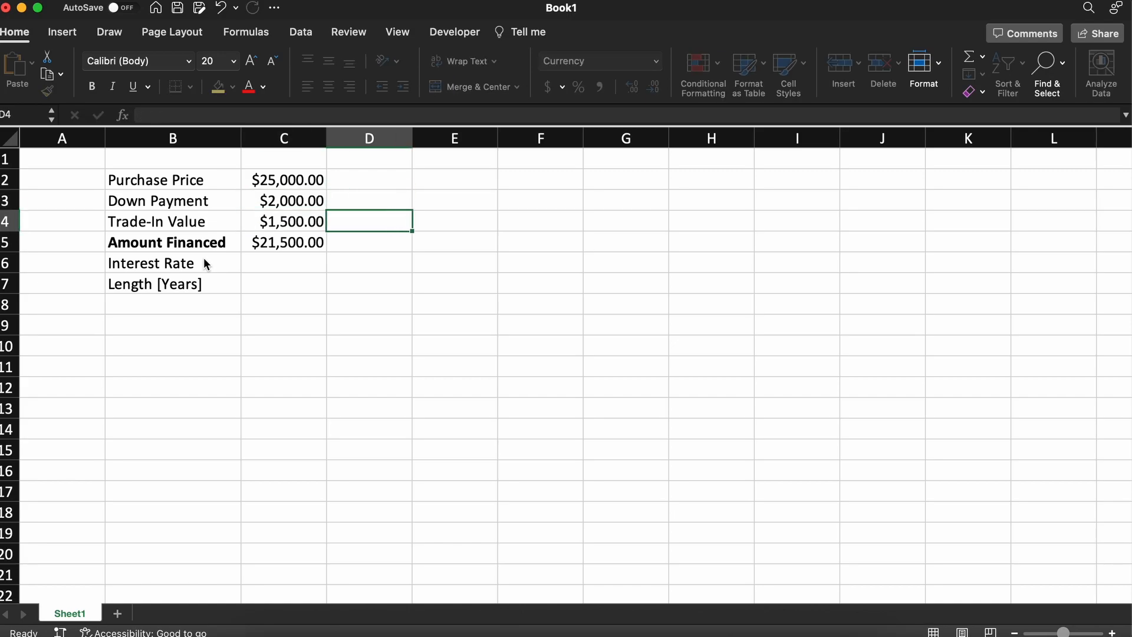
- Enter a 4.49 interest rate formatted as Percentage and a length of 5 years
text(4.49)
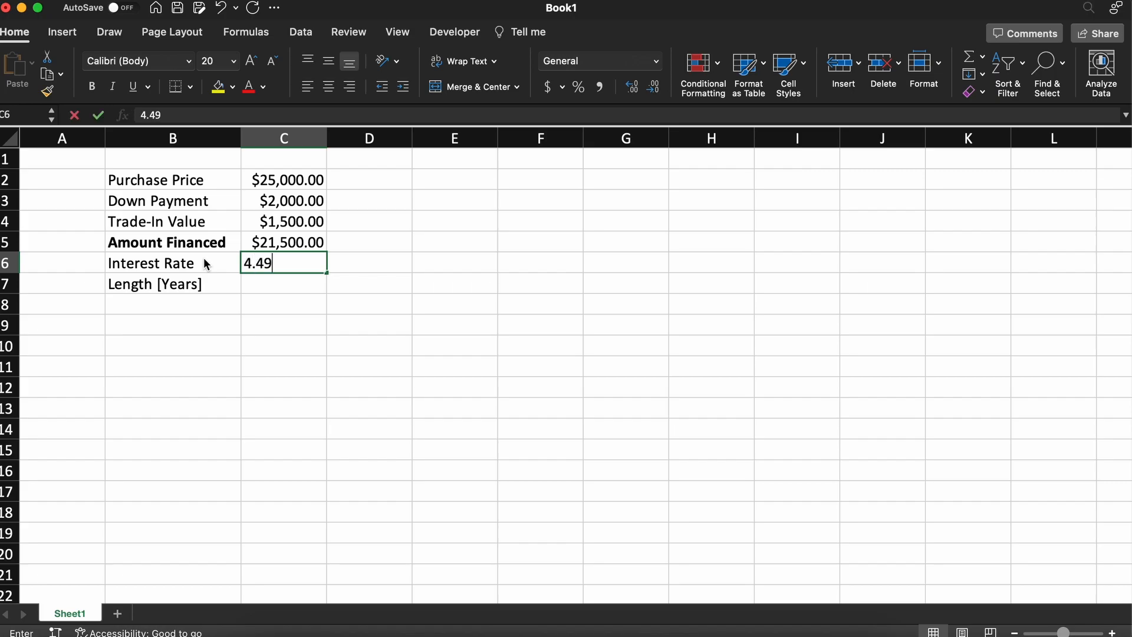
click(656, 61)
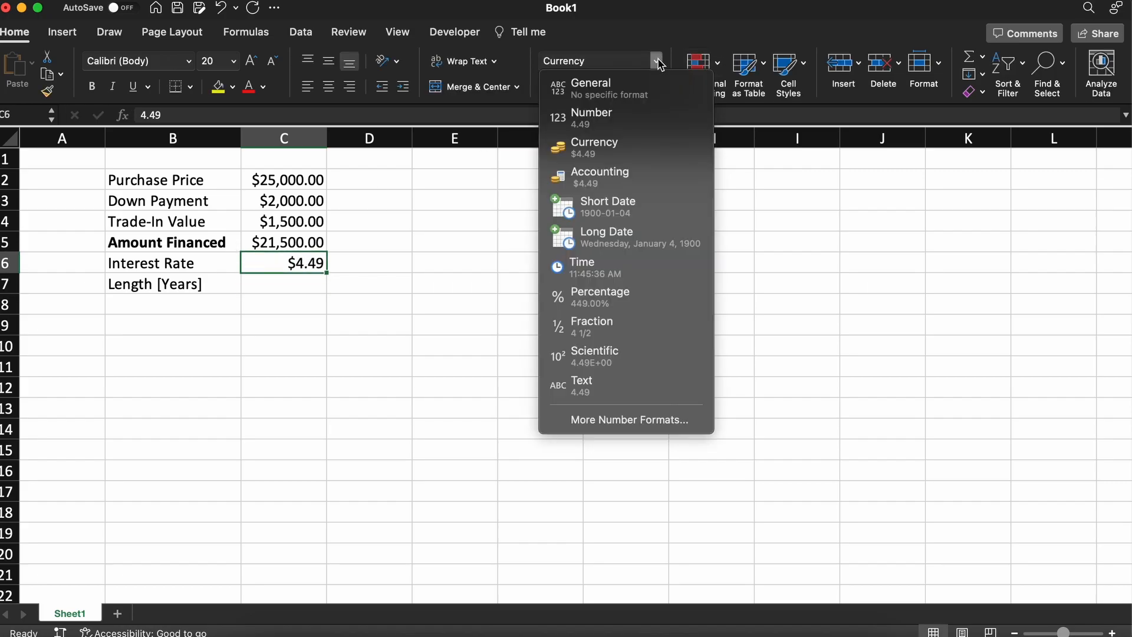
click(600, 291)
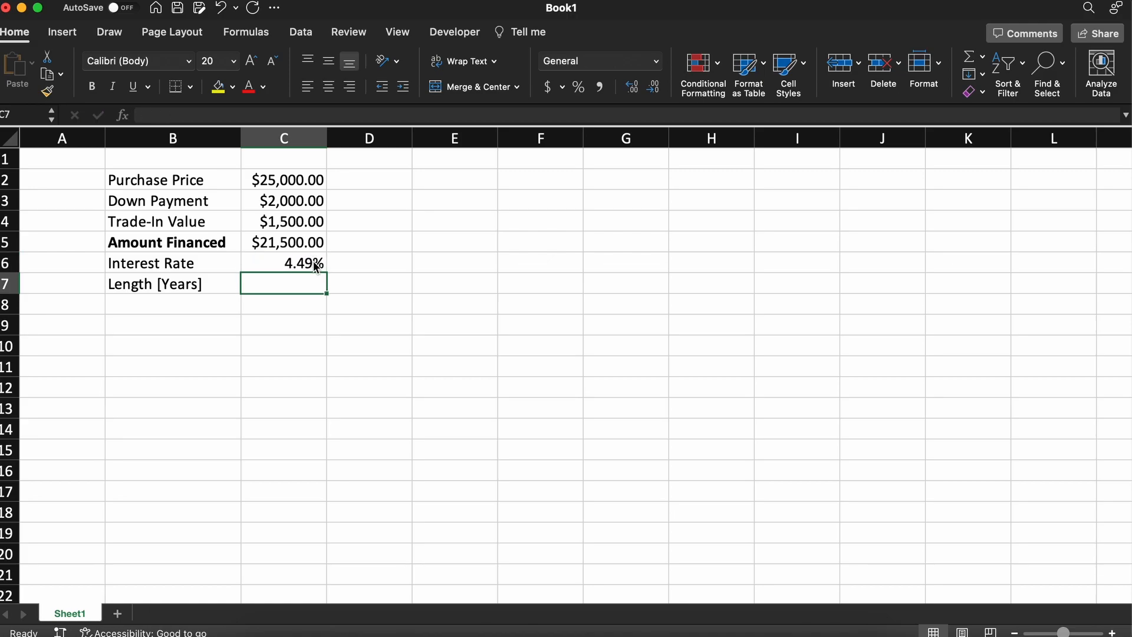
text(5.00)
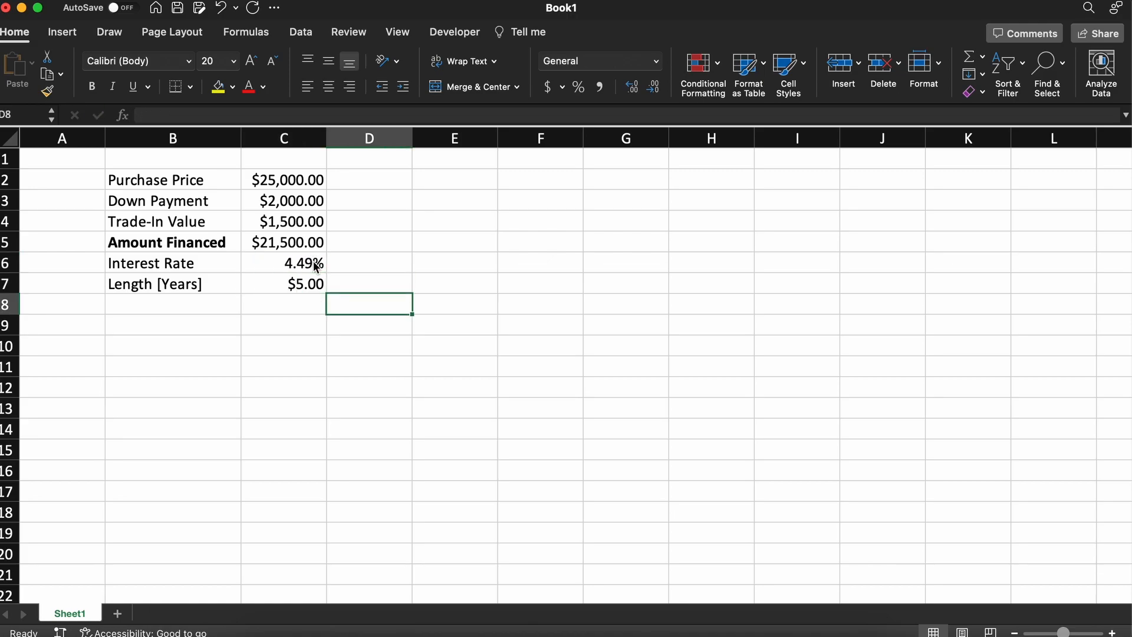
click(283, 304)
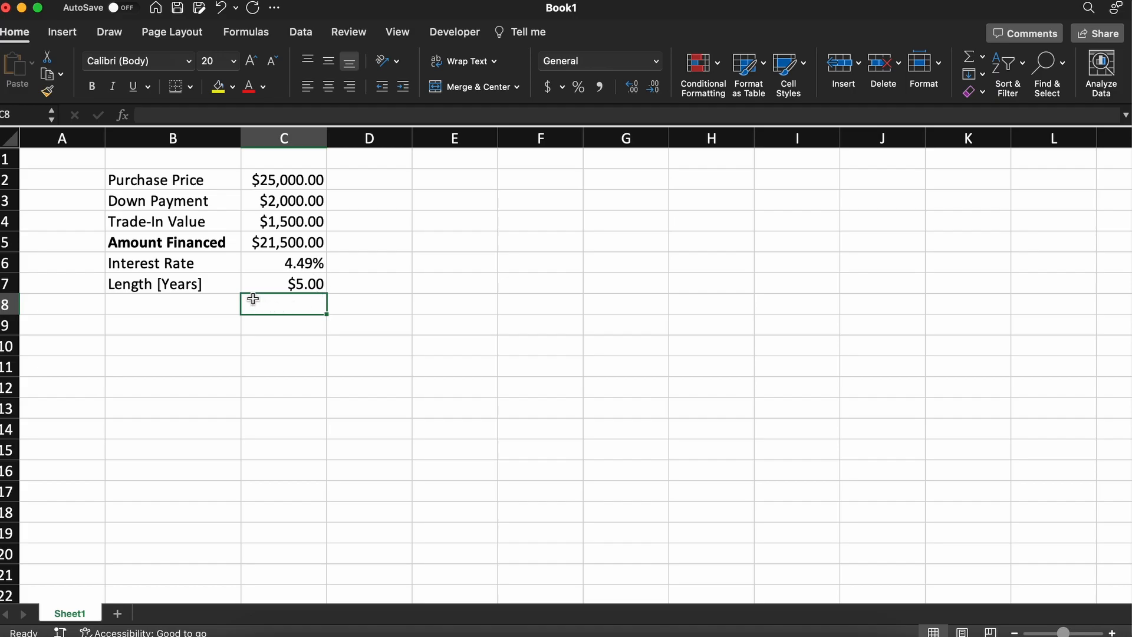
- Put a bottom border under the Length row and add a bold Monthly Payment label in B8
click(192, 86)
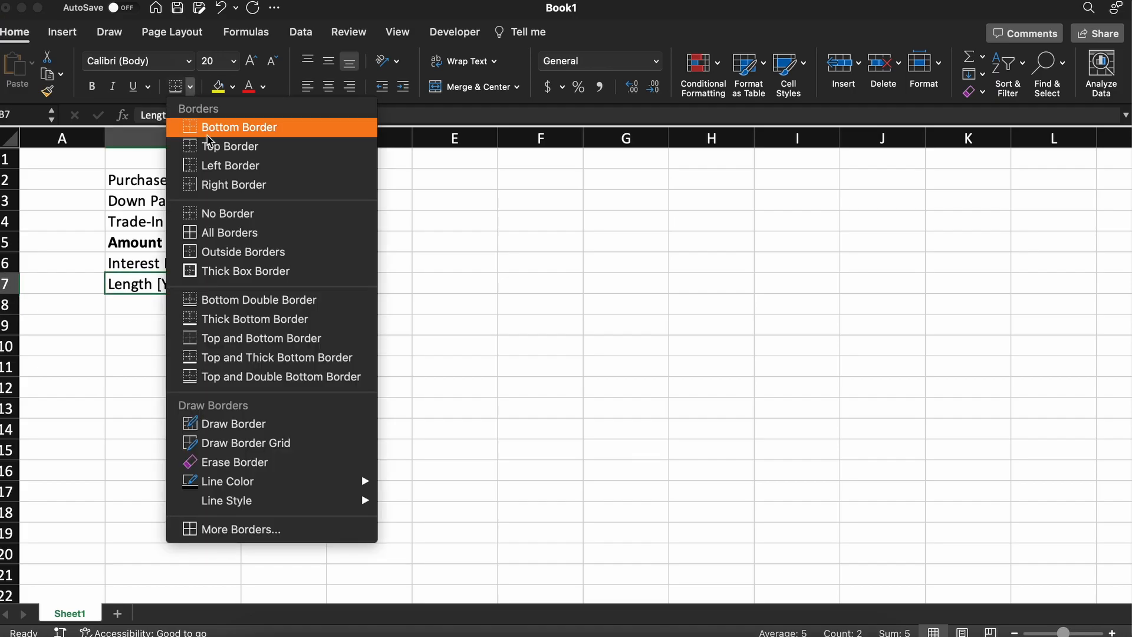
click(238, 127)
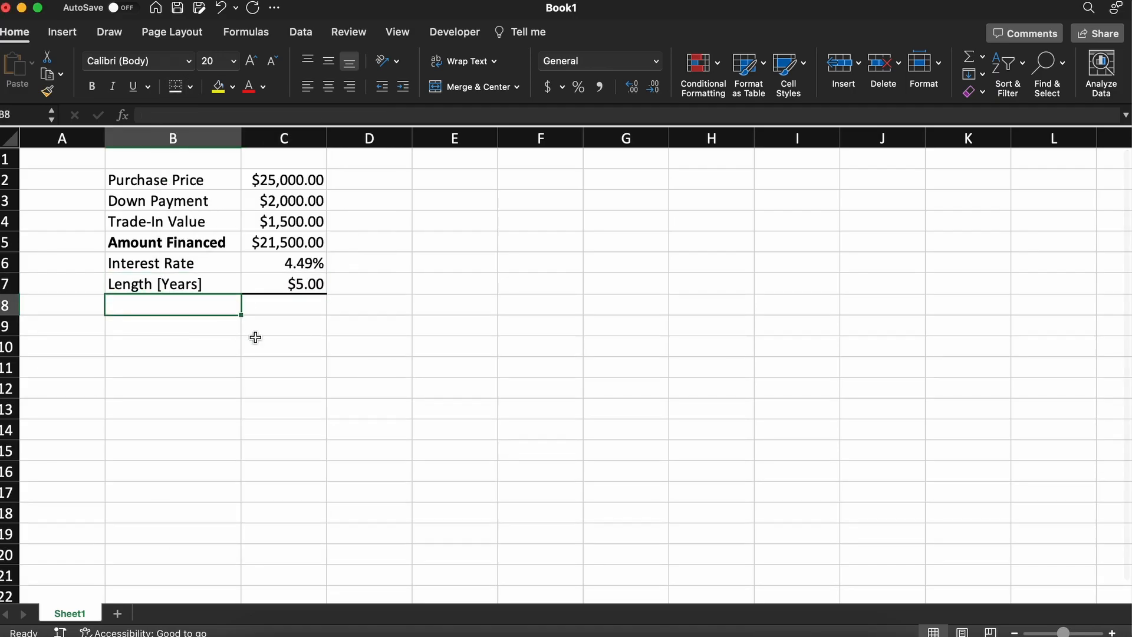
text(M)
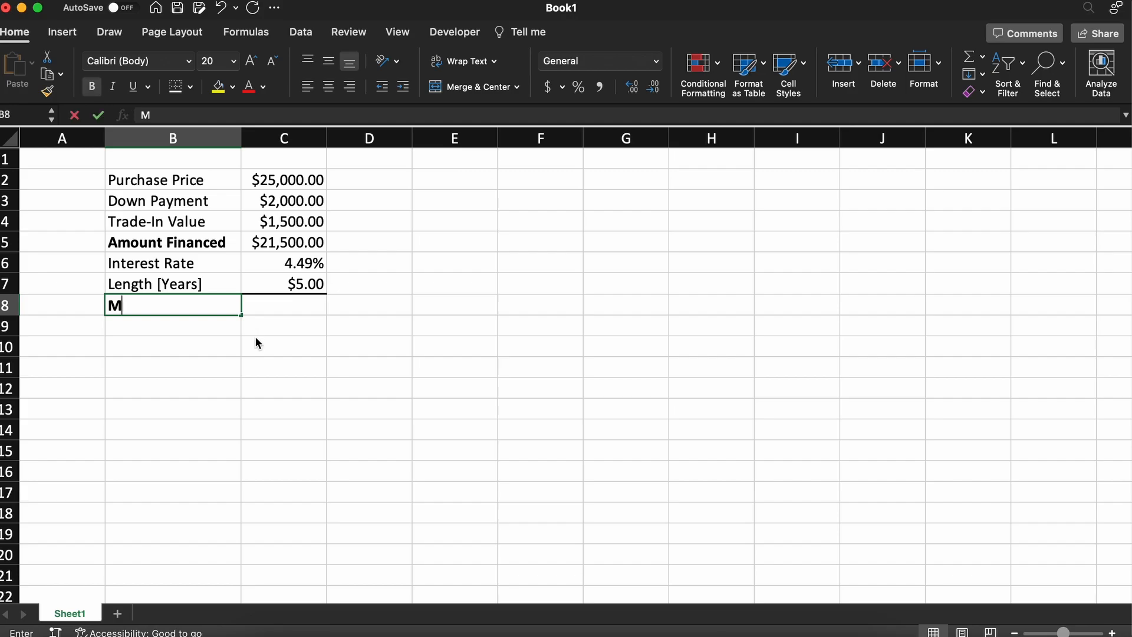
text(onthly Payment)
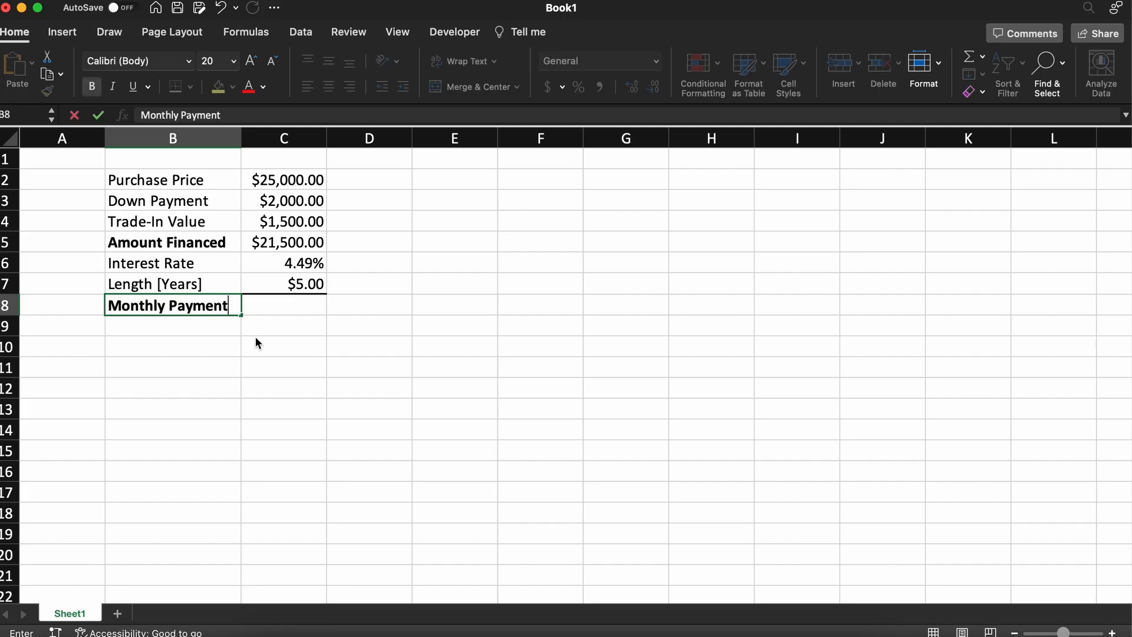
text(=)
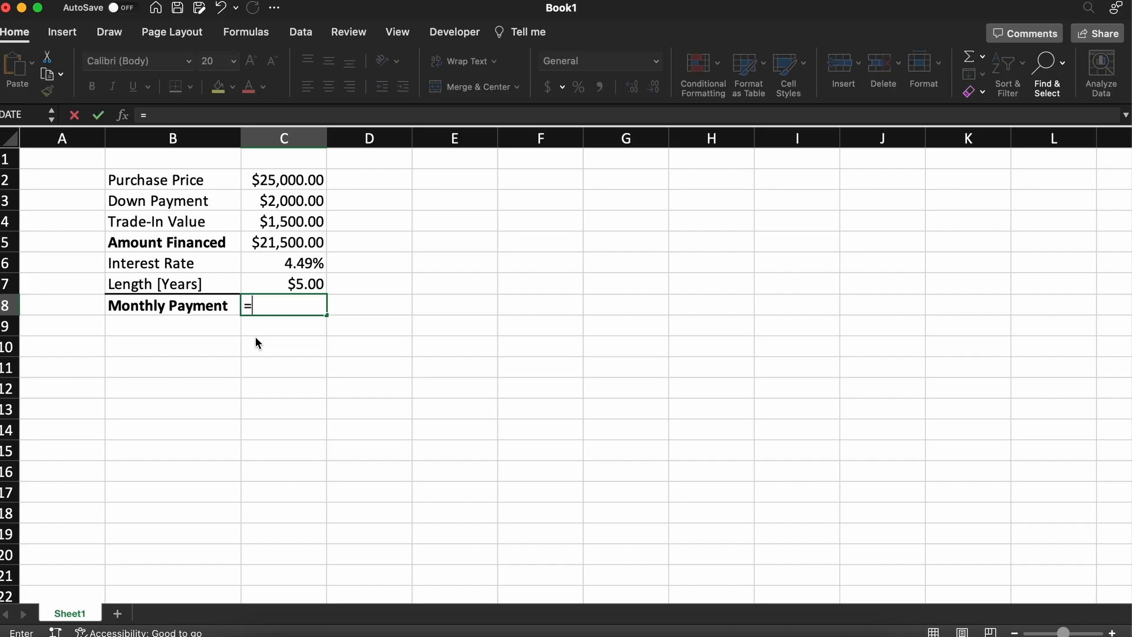
- Start =PMT( in C8 and bring up the Excel Help article on PMT
text(PMT)
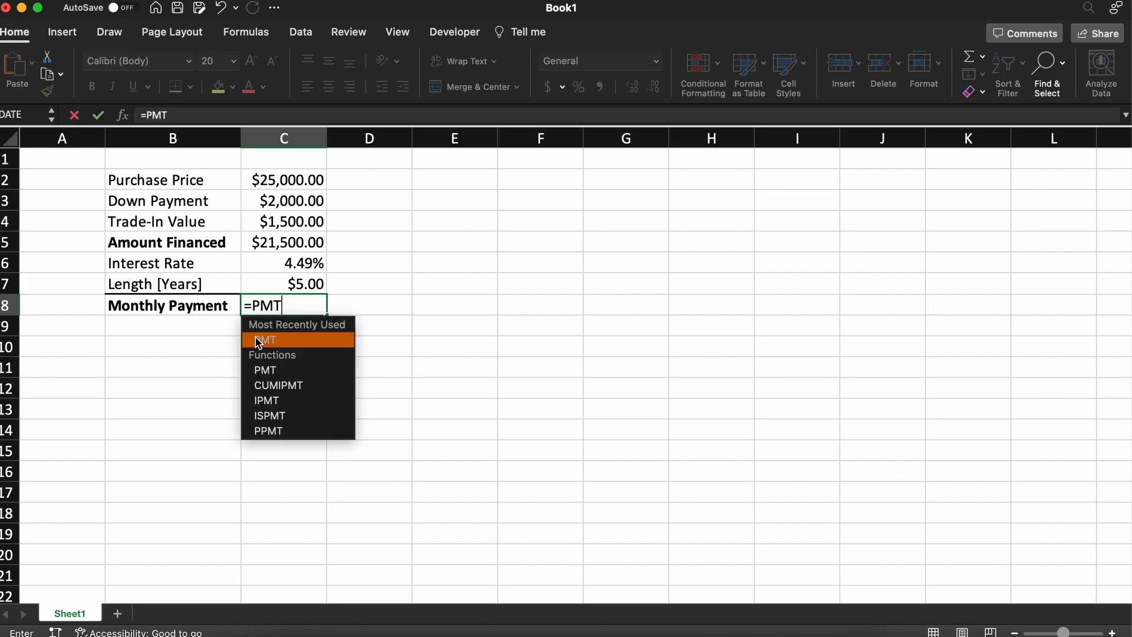
text(()
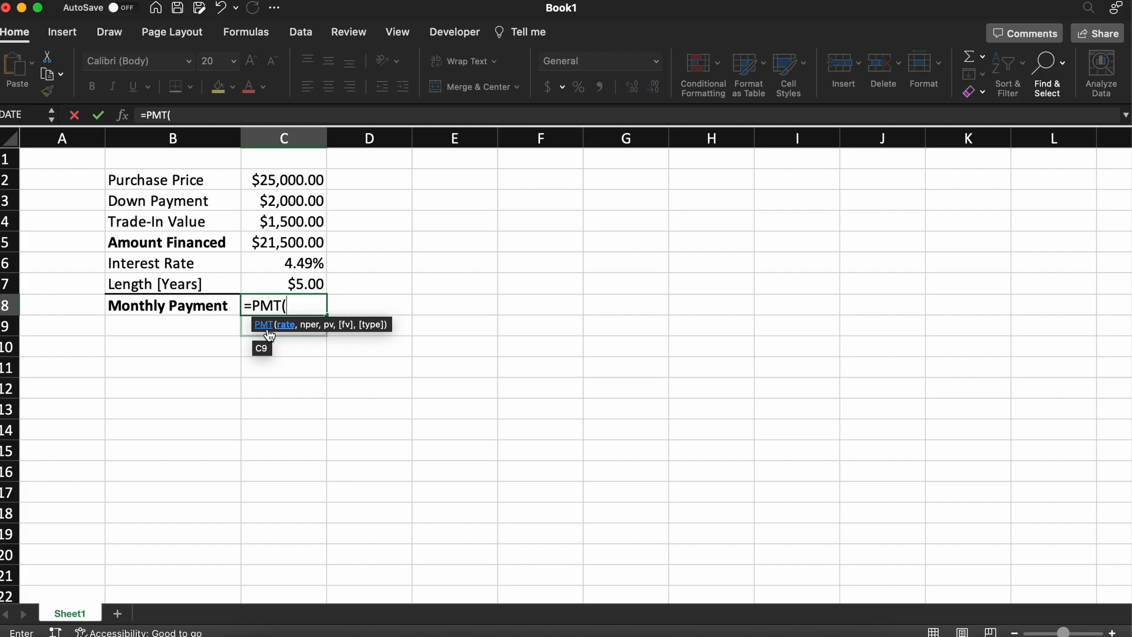
click(263, 325)
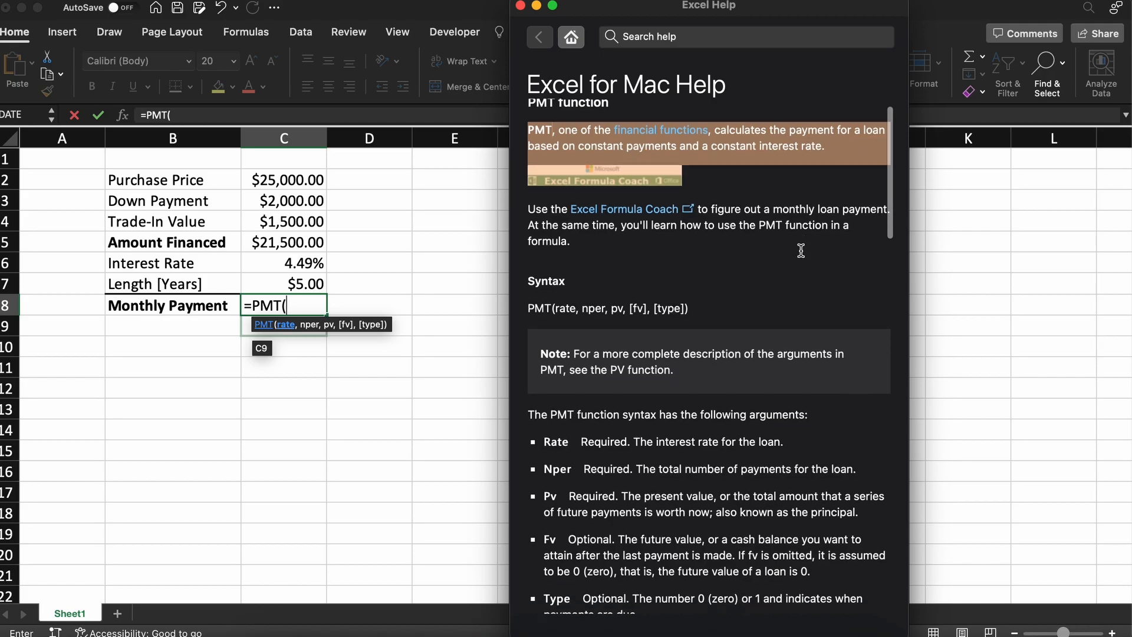
scroll(down, 3)
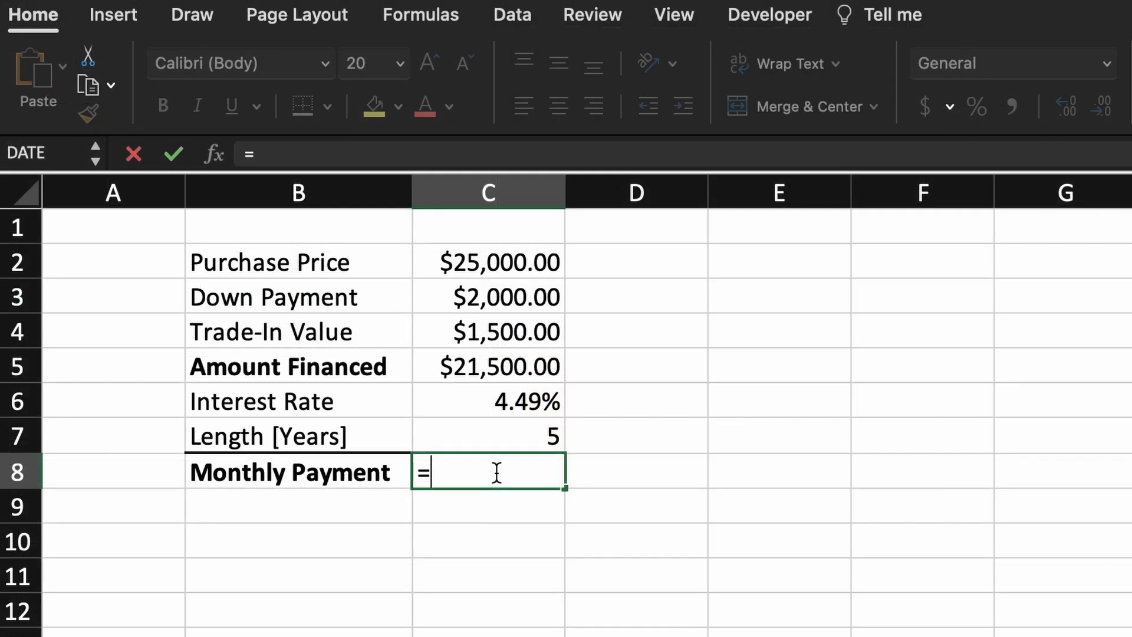
- Write =PMT(C6/12,C7*12, in C8 using the monthly rate and total monthly payments
text(PMT()
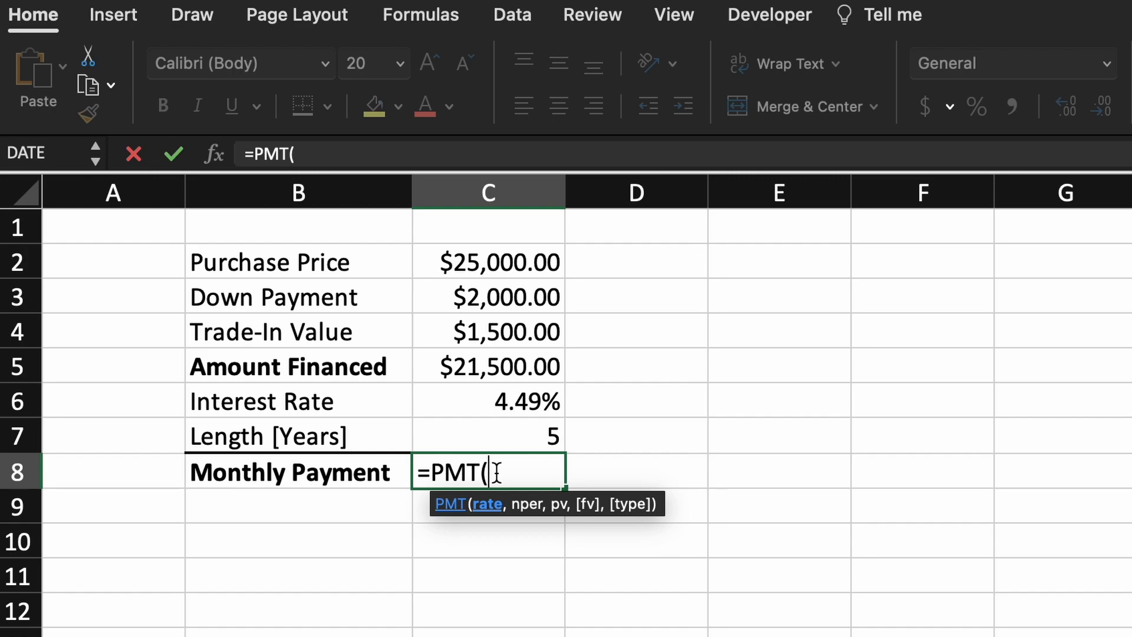
click(487, 401)
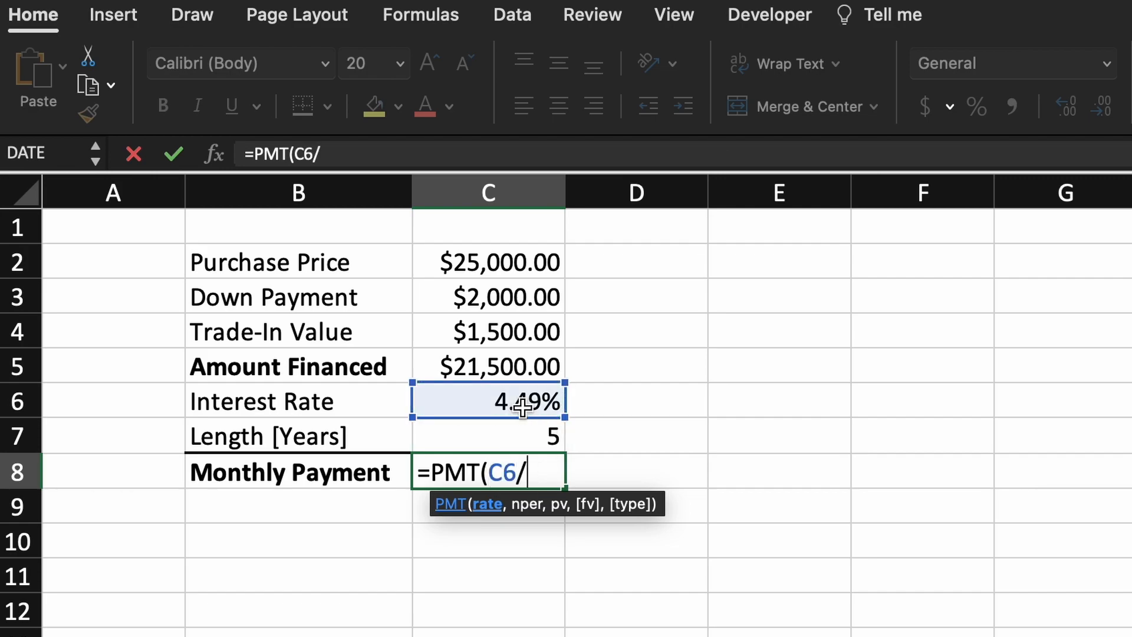
text(12,)
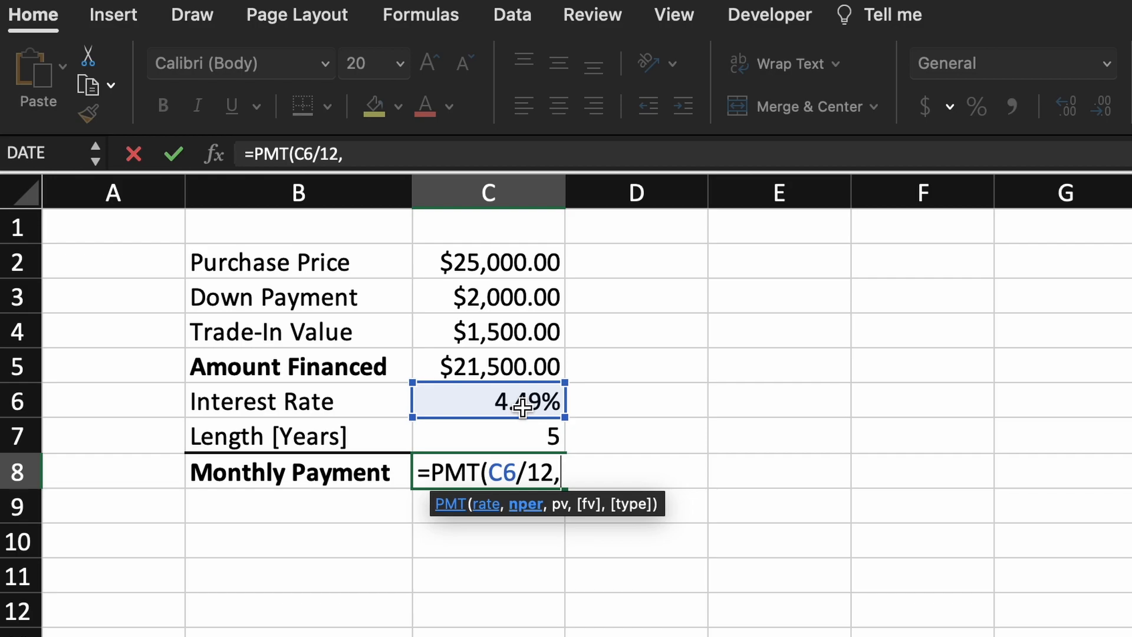
mouse_move(518, 432)
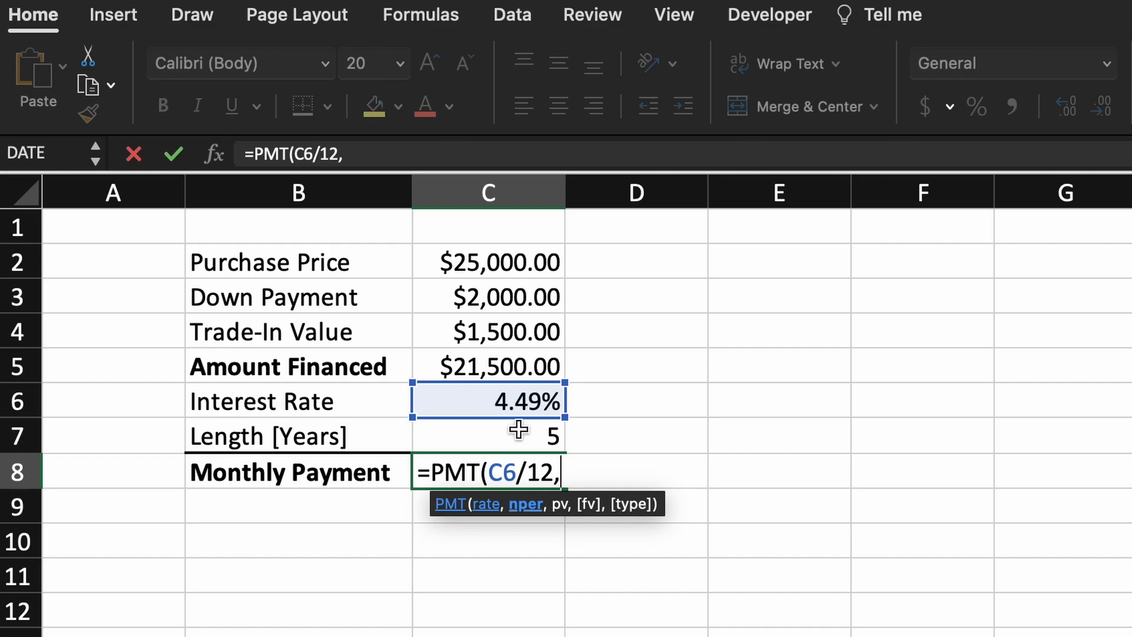
click(488, 435)
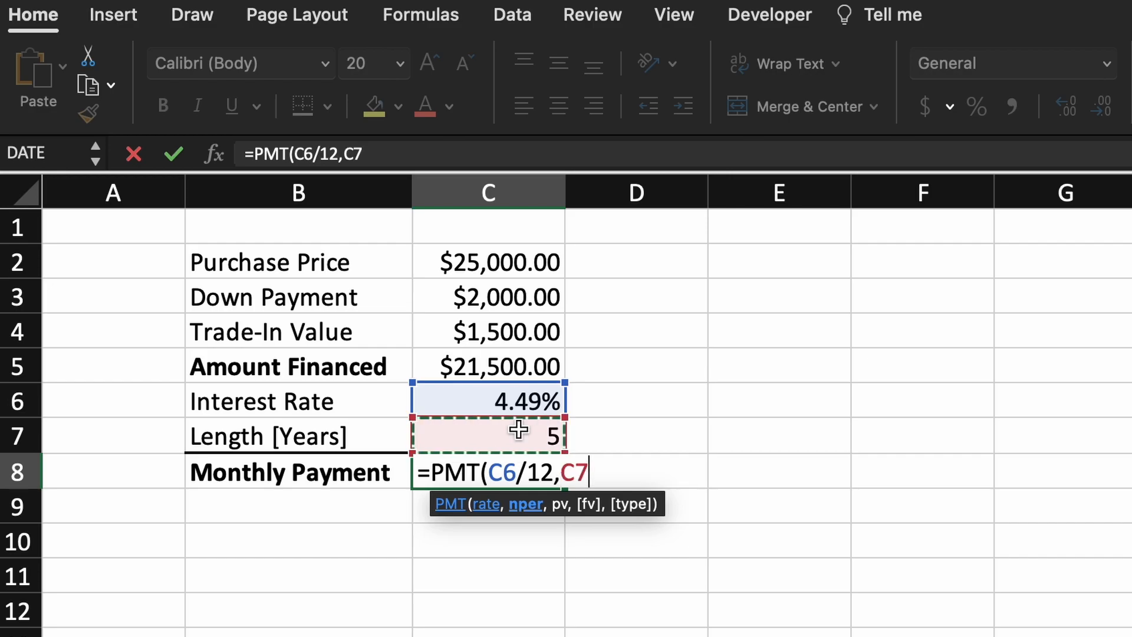
text(*12)
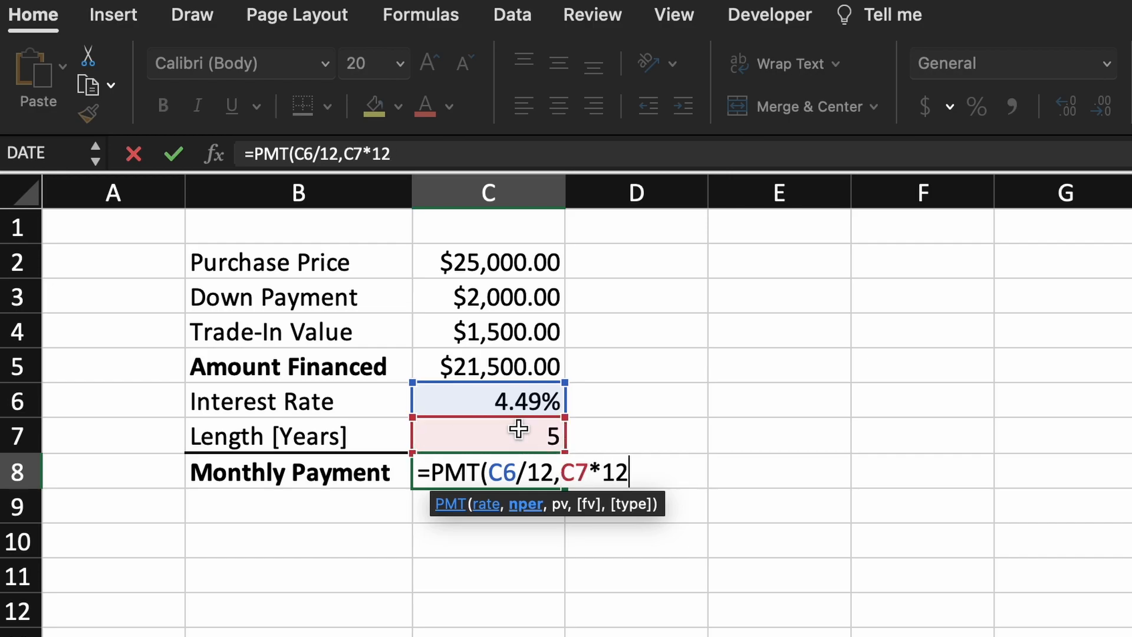
text(,)
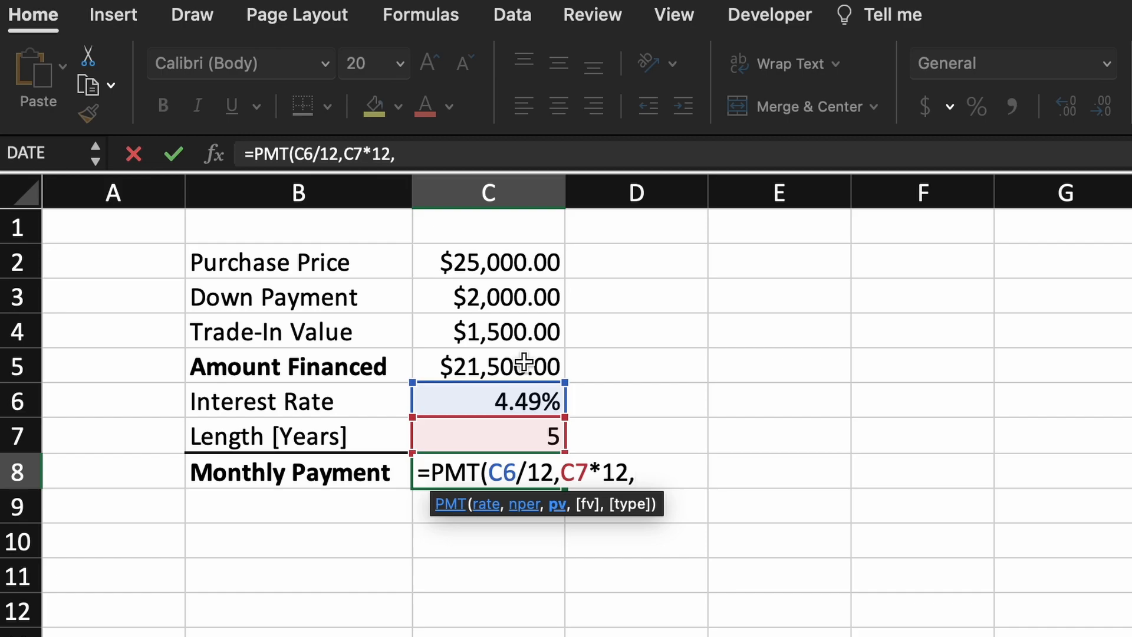
- Complete =PMT(C6/12,C7*12,C5) so the monthly payment shows ($400.73)
click(487, 365)
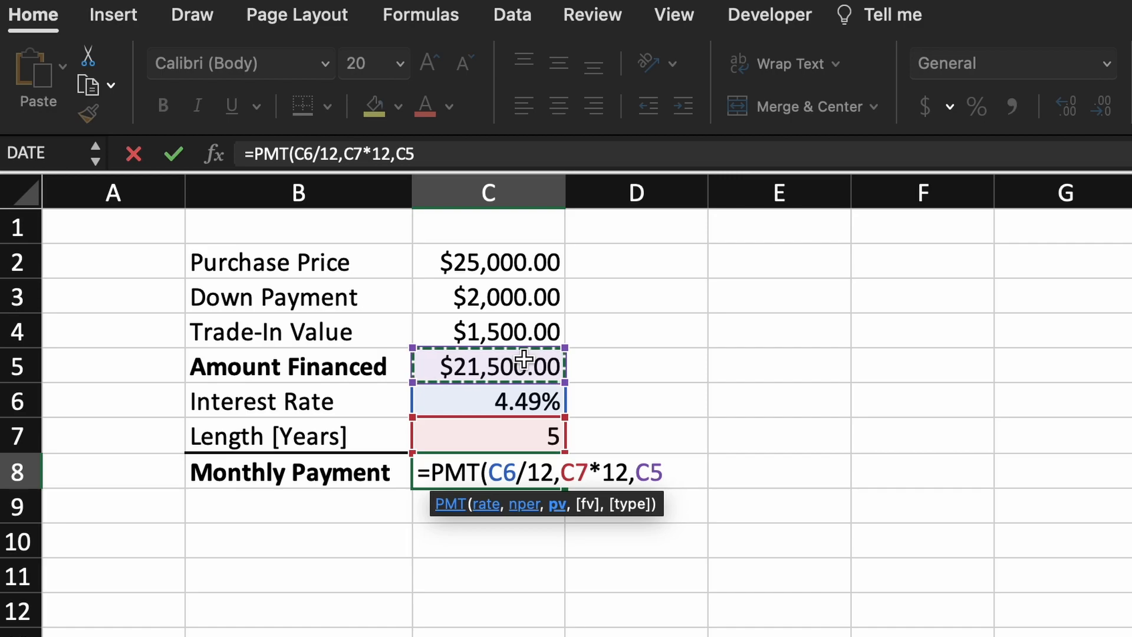
text())
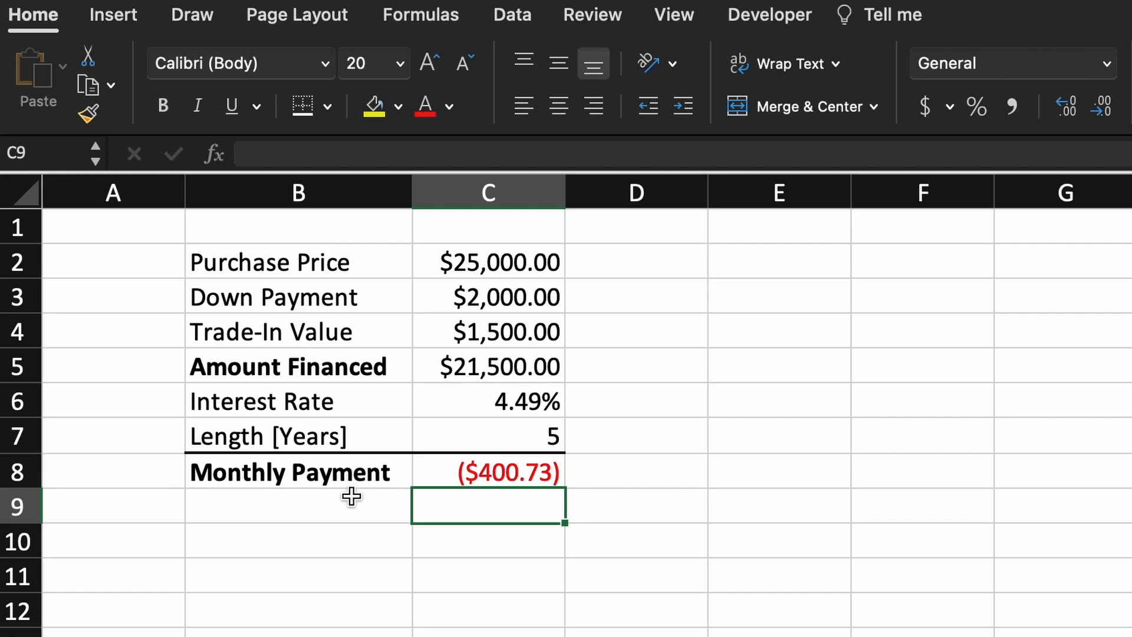
- Label B9 Total Cost of Loan and compute =C7*12*C8, giving ($24,043.63)
text(Total Cost)
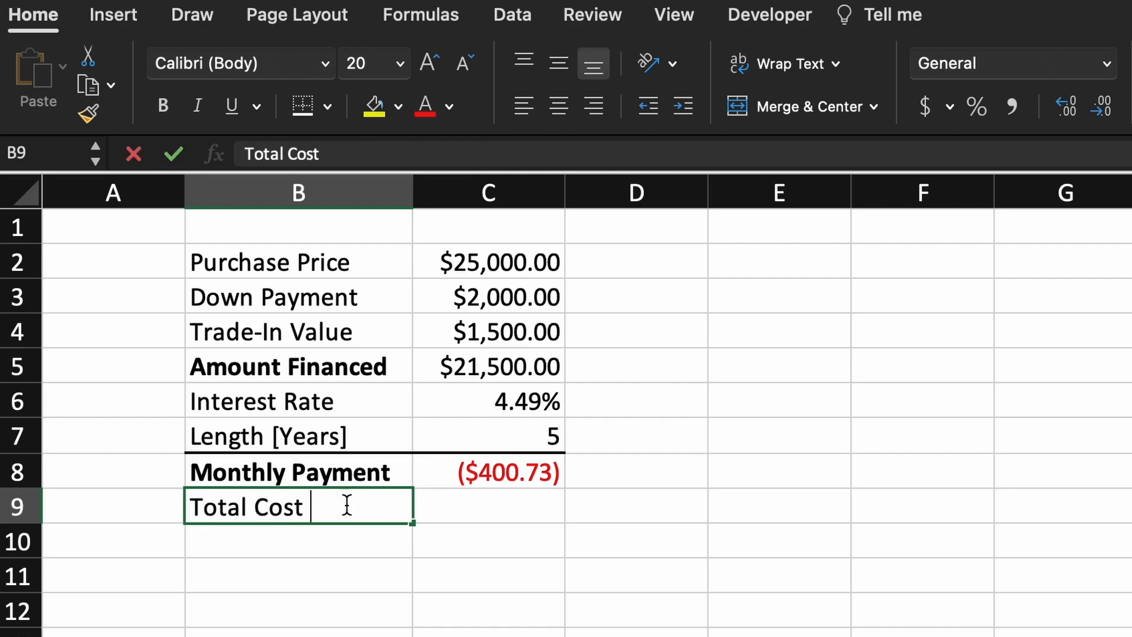
text(of loan)
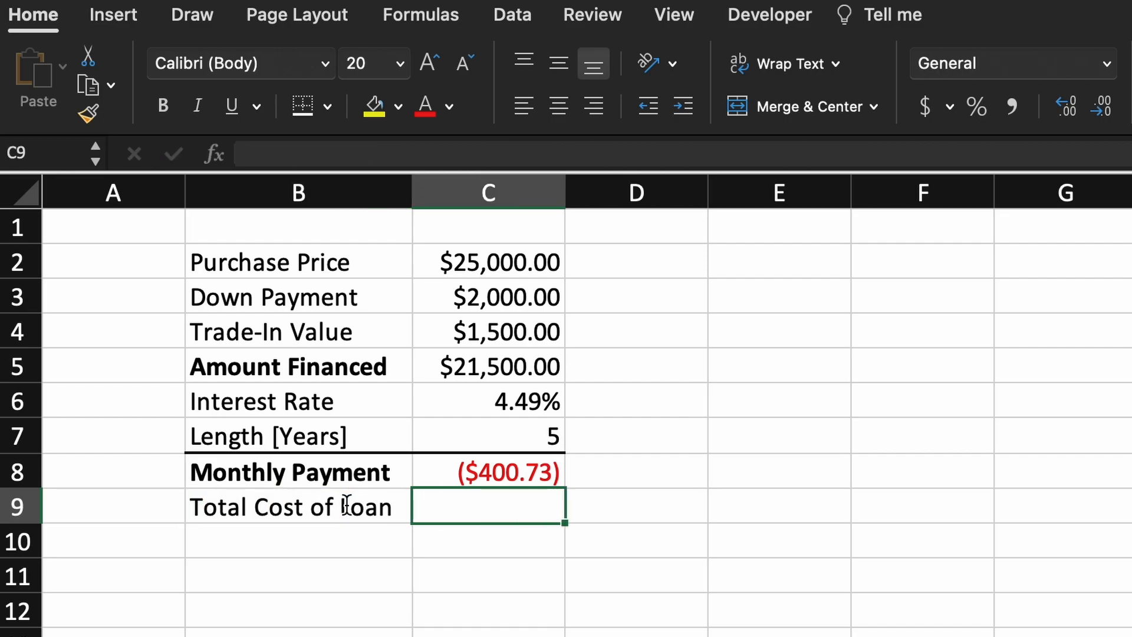
text(=C7*)
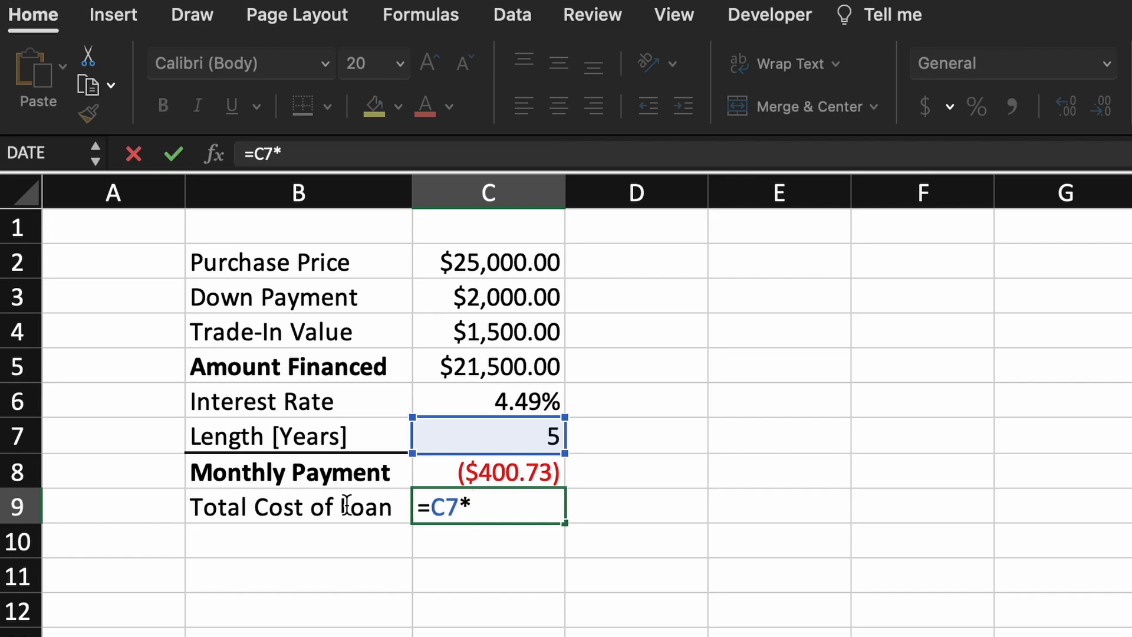
text(12)
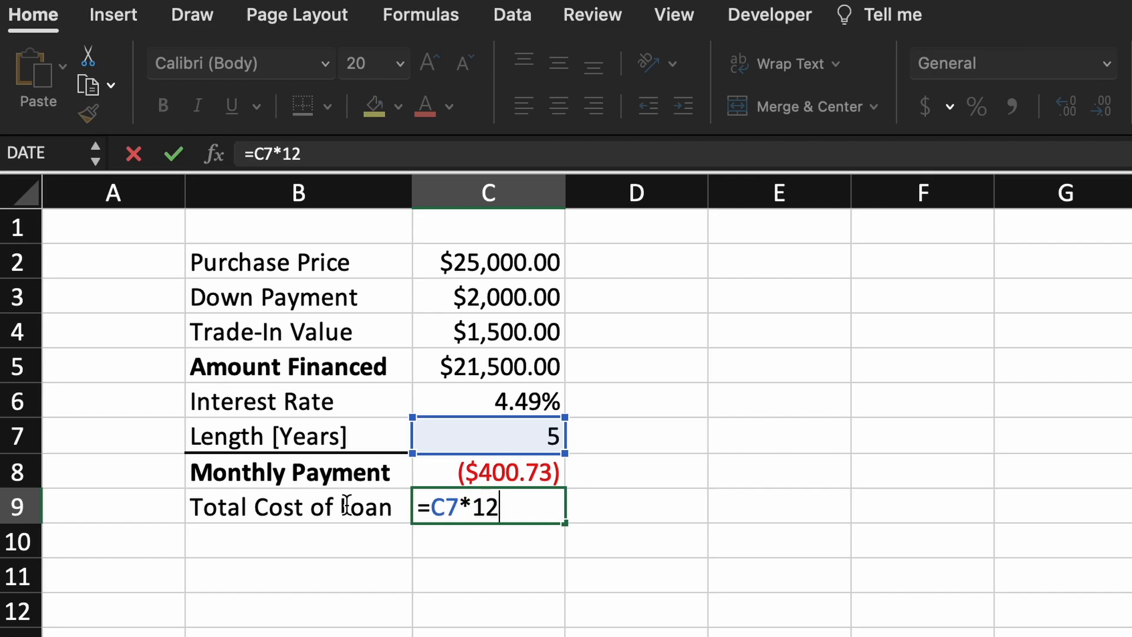
text(*)
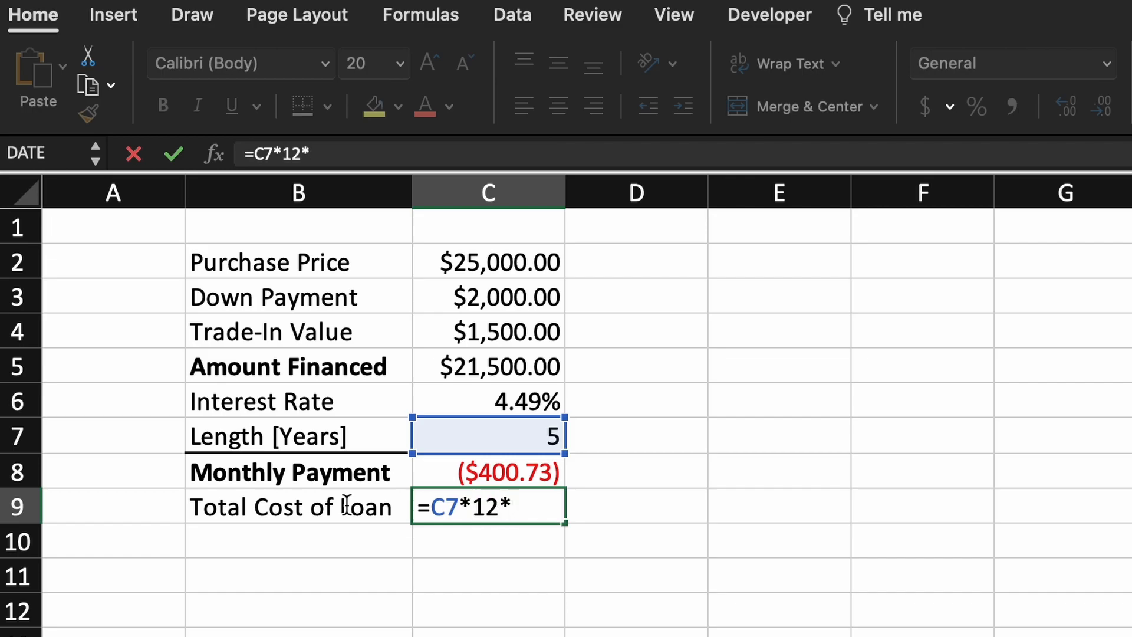
click(487, 473)
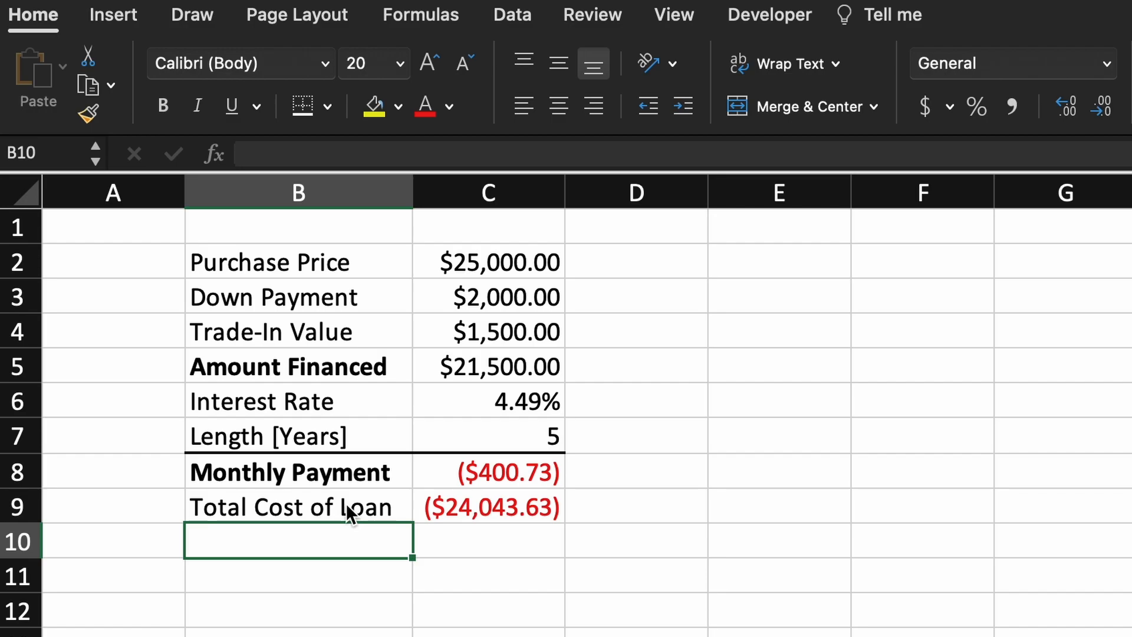
- Label B10 Interest Paid over loan and compute the interest, ($2,543.63)
text(Interest Paid)
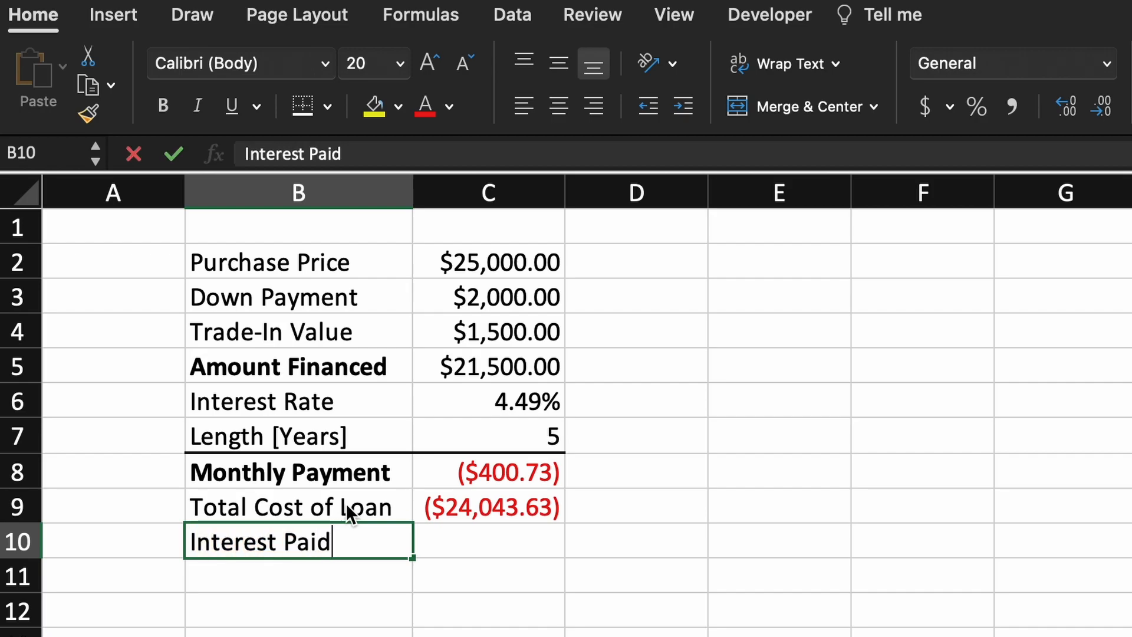
text(over l)
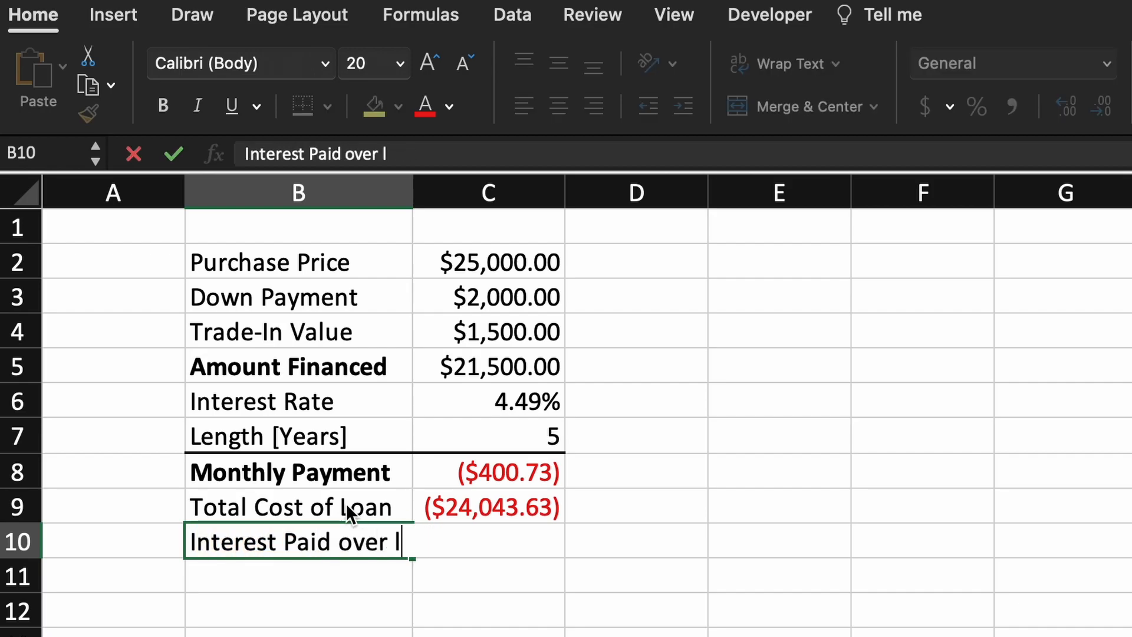
click(488, 506)
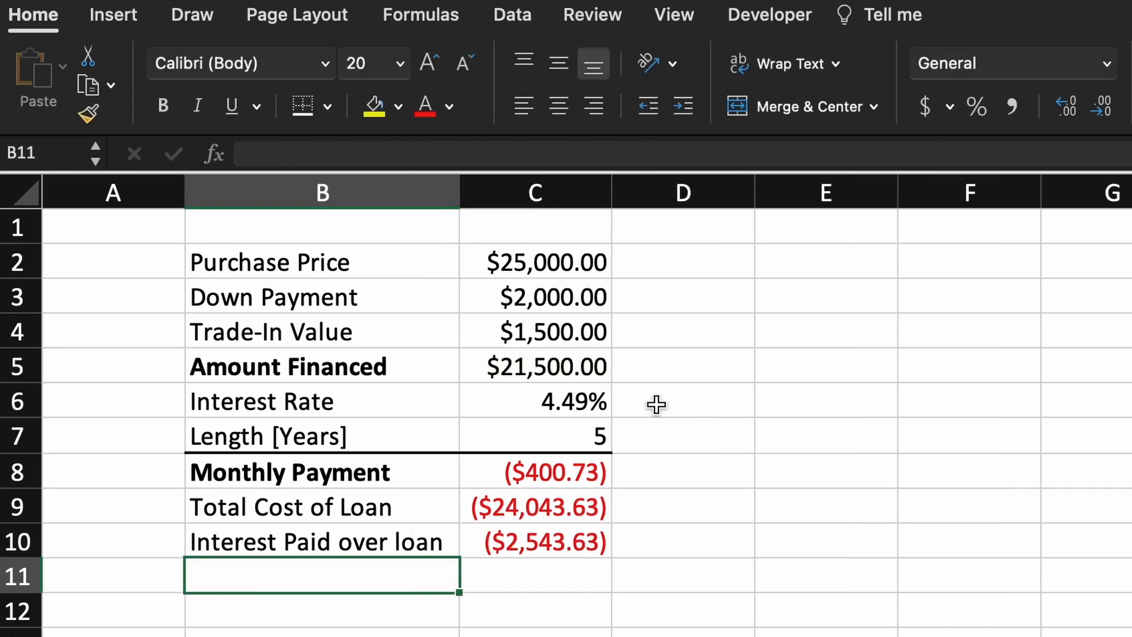
mouse_move(702, 438)
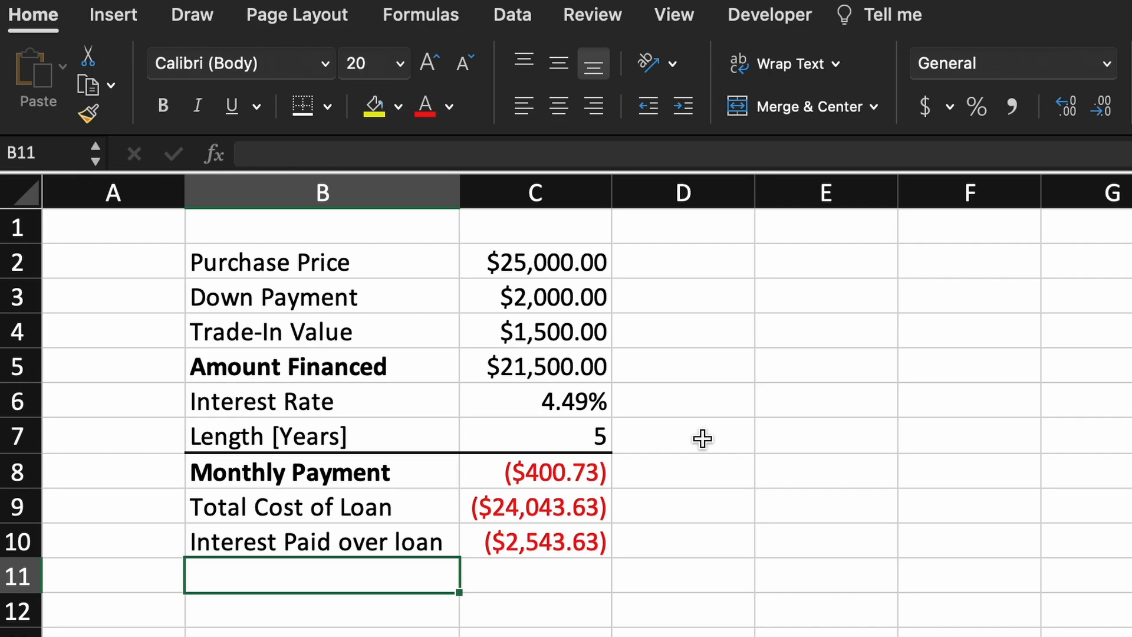
- Change the interest rate in C6 to 2.49% so payment, total cost and interest recalculate
click(534, 401)
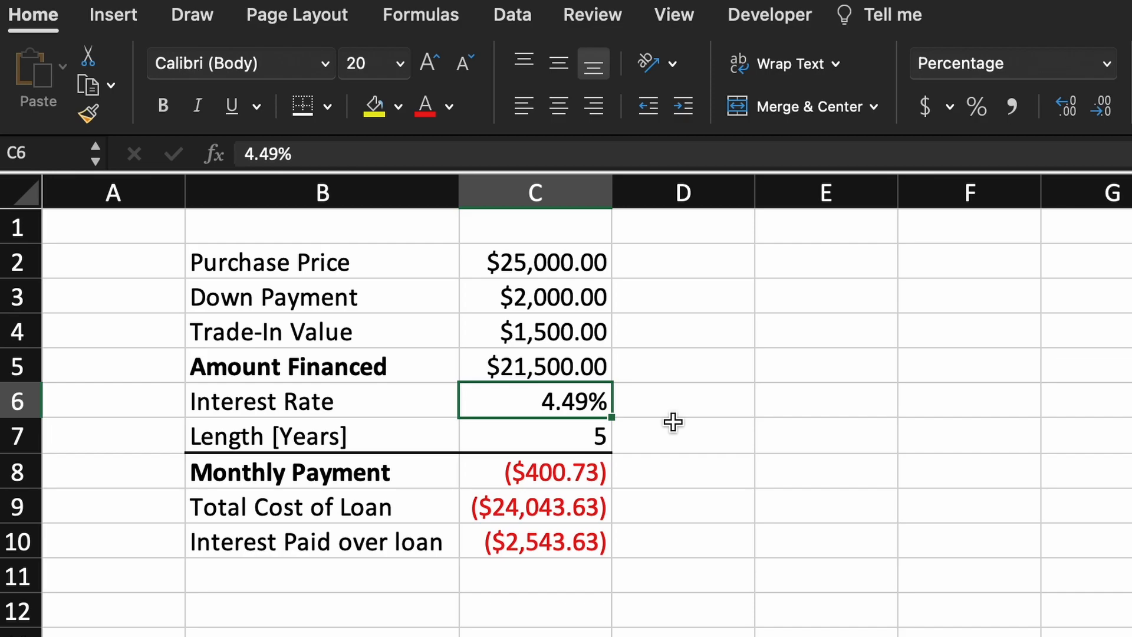
text(2.)
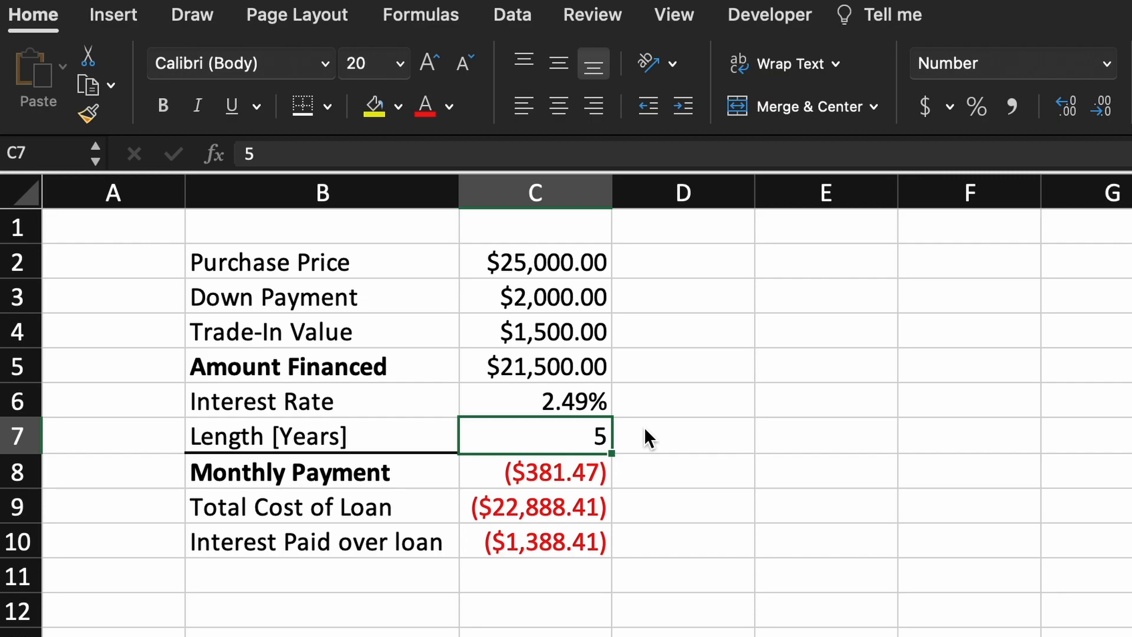
click(326, 604)
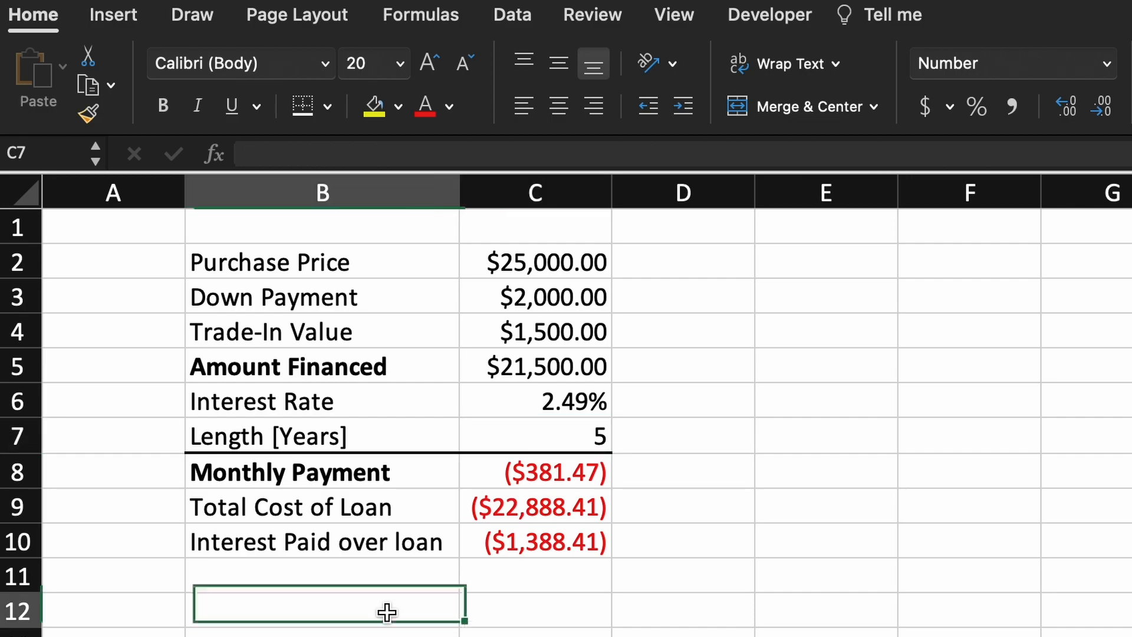
- Label B12 'BiWeekly Payments' and start C12 as =PMT(C6/26,C7*12,C5), the rate divided by 26
text(BiWeek)
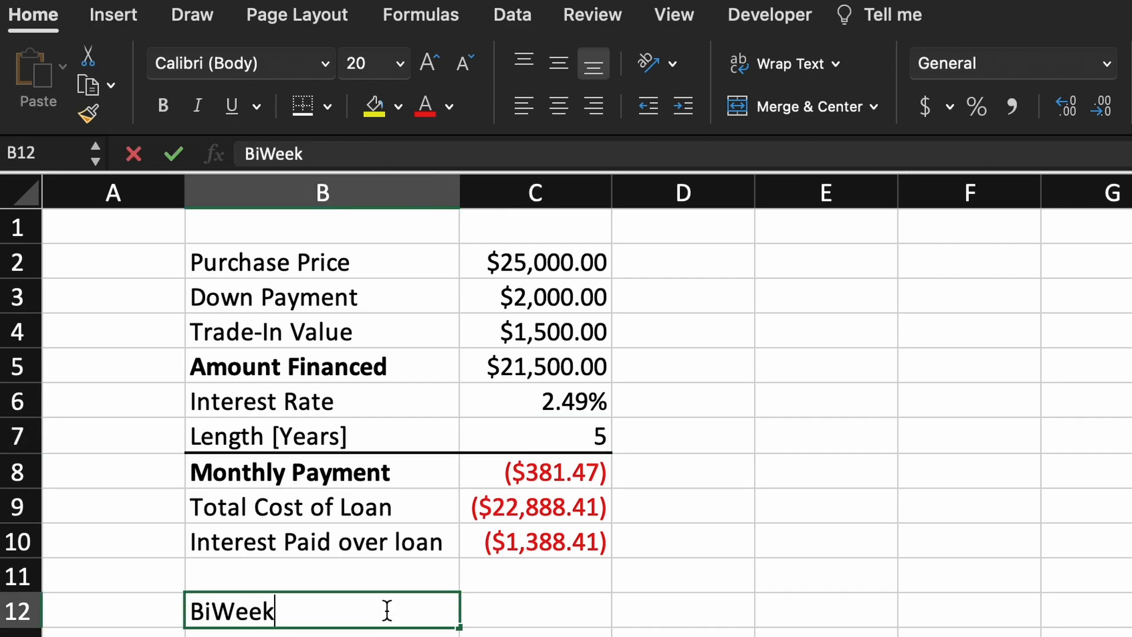
text(kly Payments)
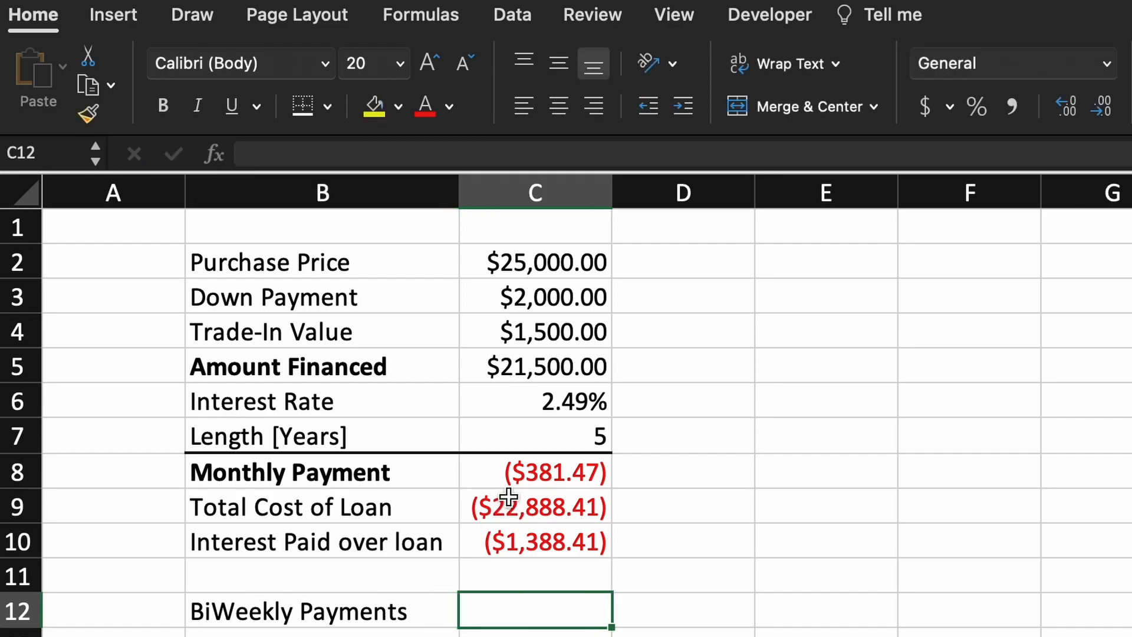
double_click(534, 472)
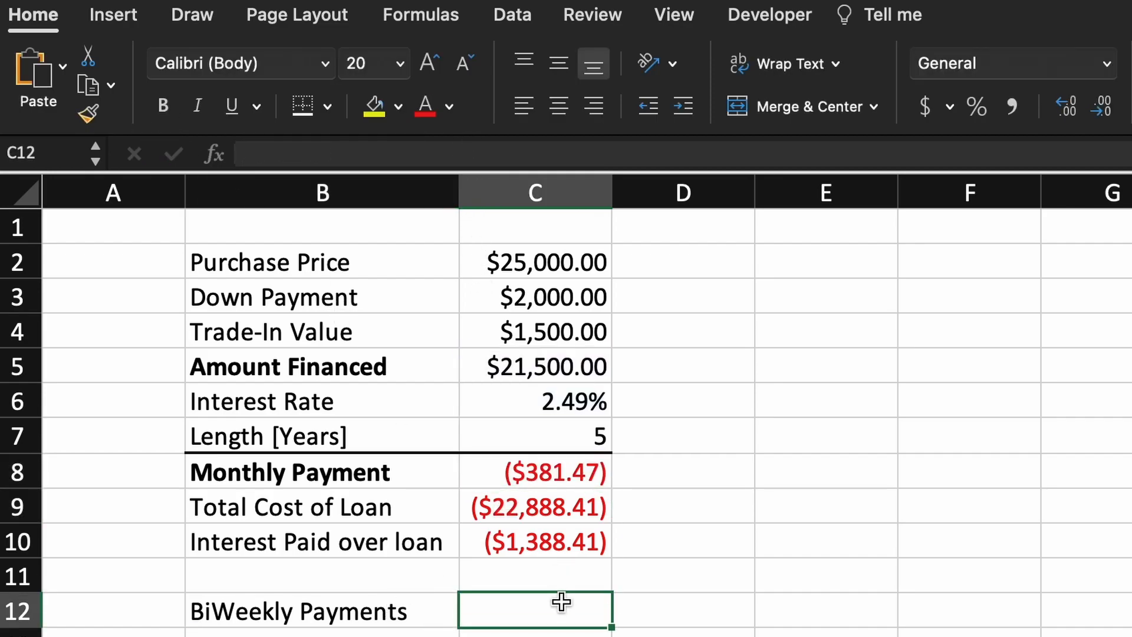
text(=PMT(C6/12,C7*12,C5))
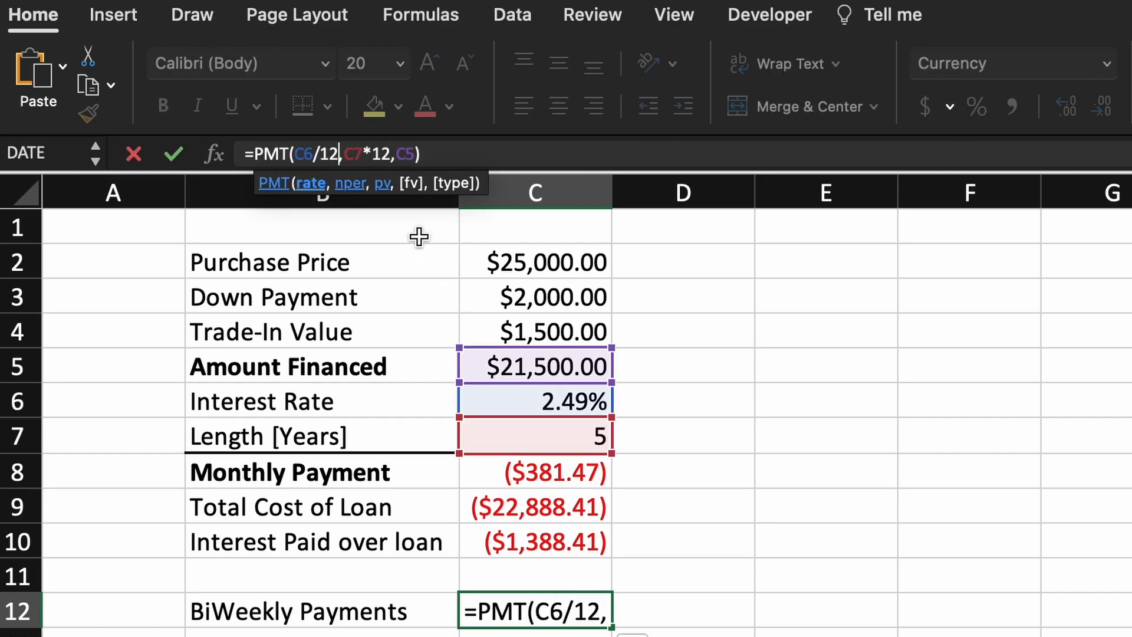
text(26)
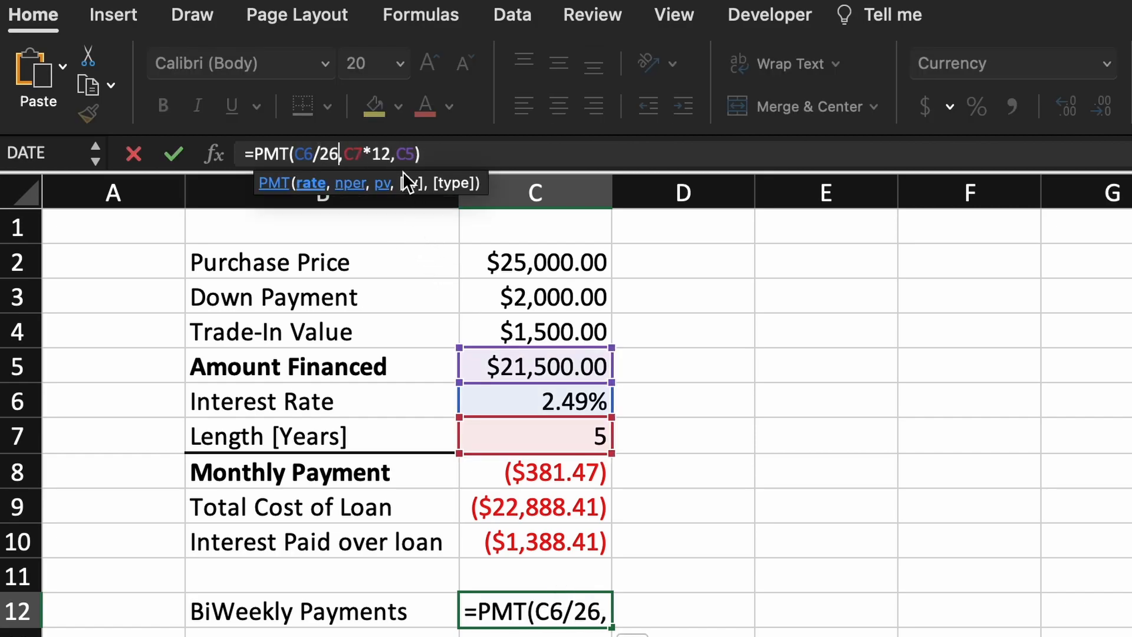